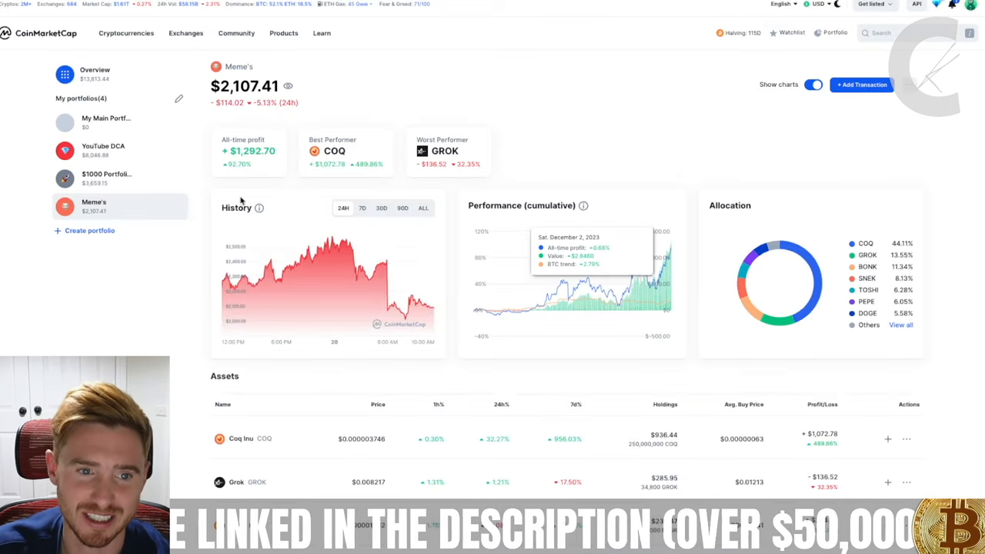
Scroll to Injective's market cap figure and select it
{"action": "scroll", "scroll_direction": "down", "scroll_amount": 3}
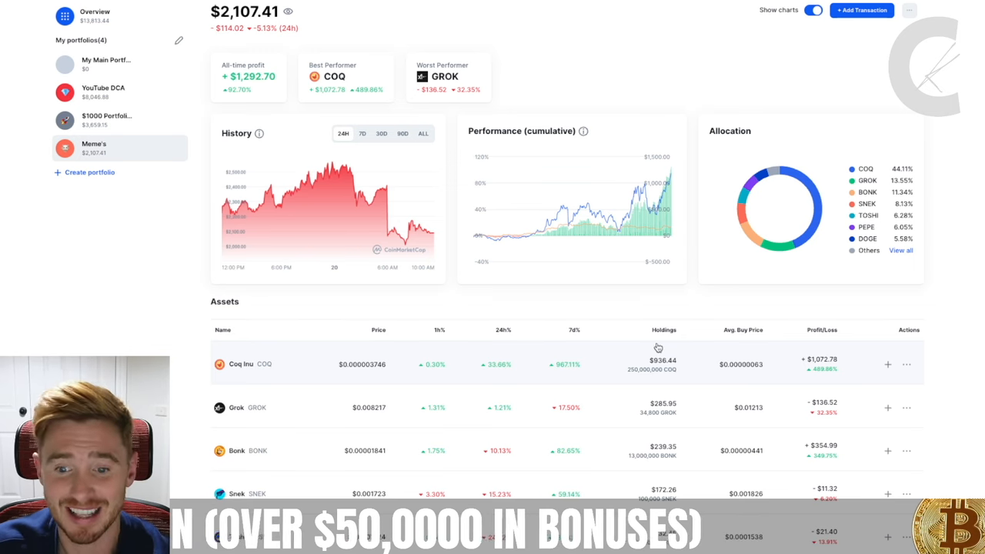
{"action": "mouse_move", "coordinate": [698, 381]}
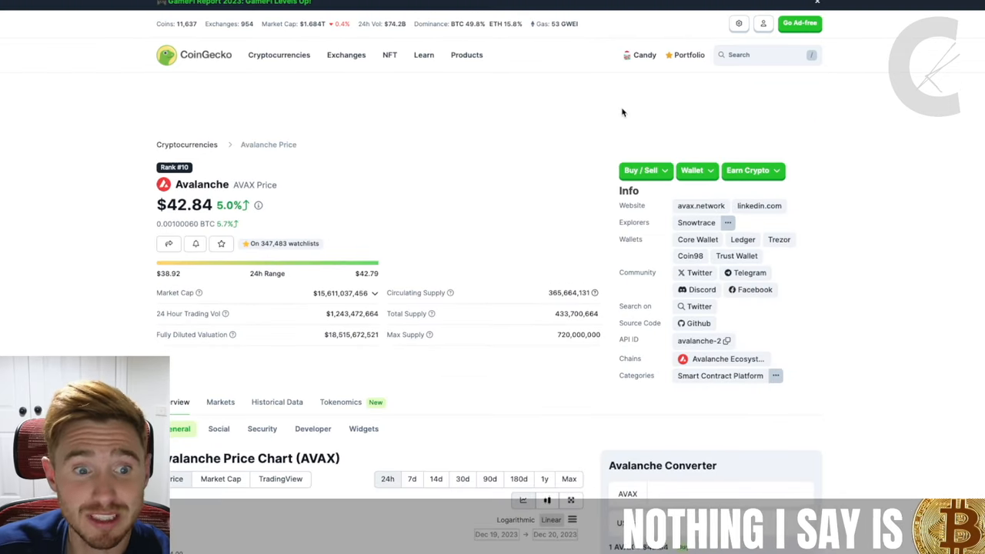
{"action": "scroll", "scroll_direction": "down", "scroll_amount": 3}
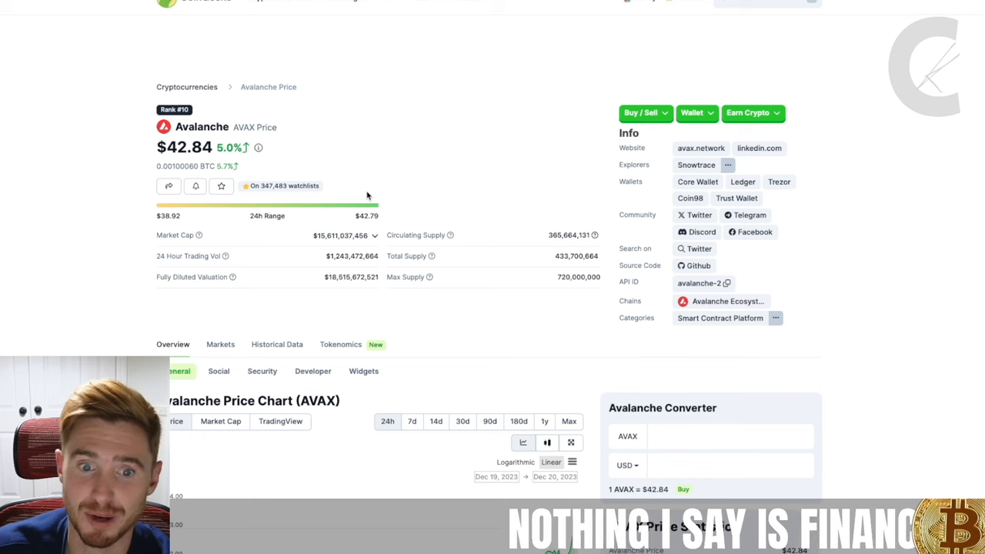
{"action": "mouse_move", "coordinate": [369, 194]}
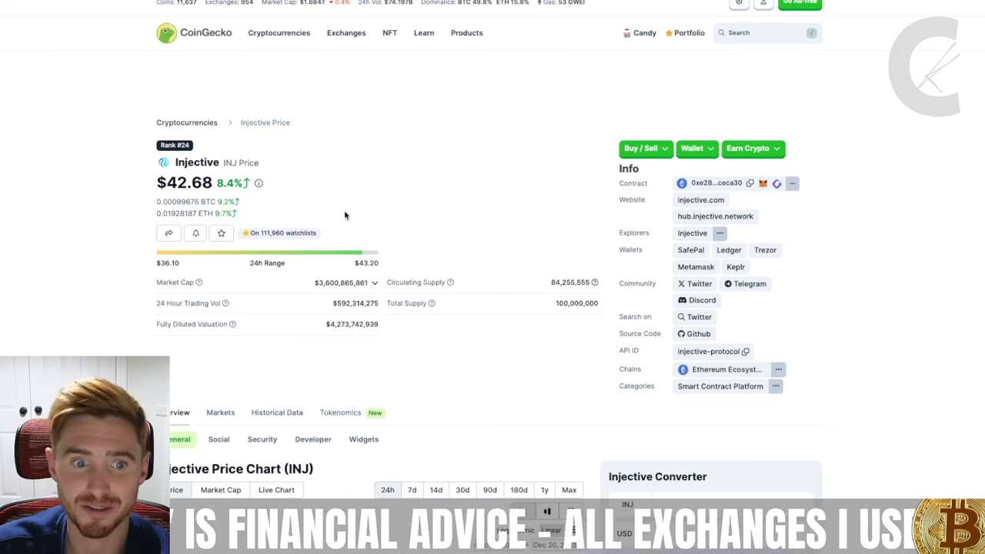
{"action": "double_click", "coordinate": [197, 163]}
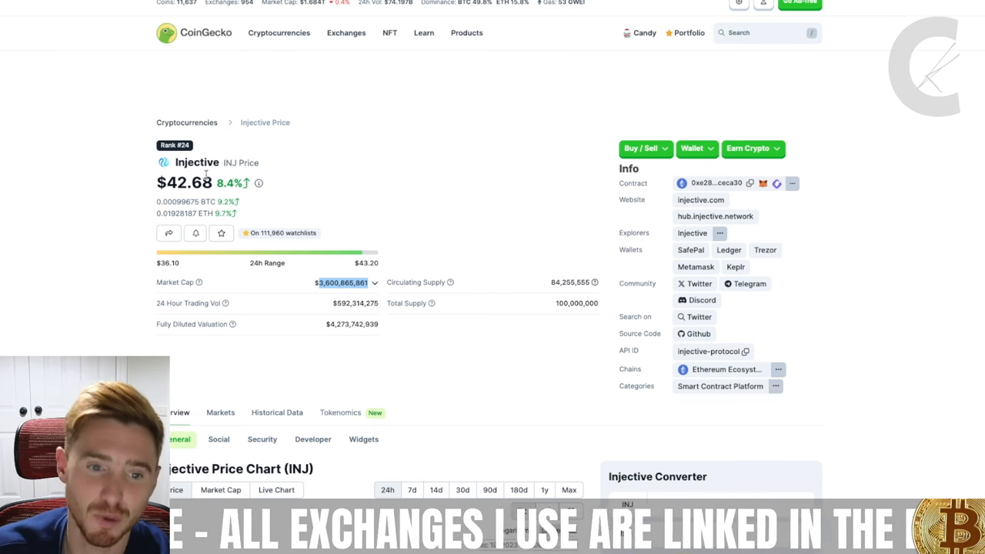
{"action": "mouse_move", "coordinate": [331, 248]}
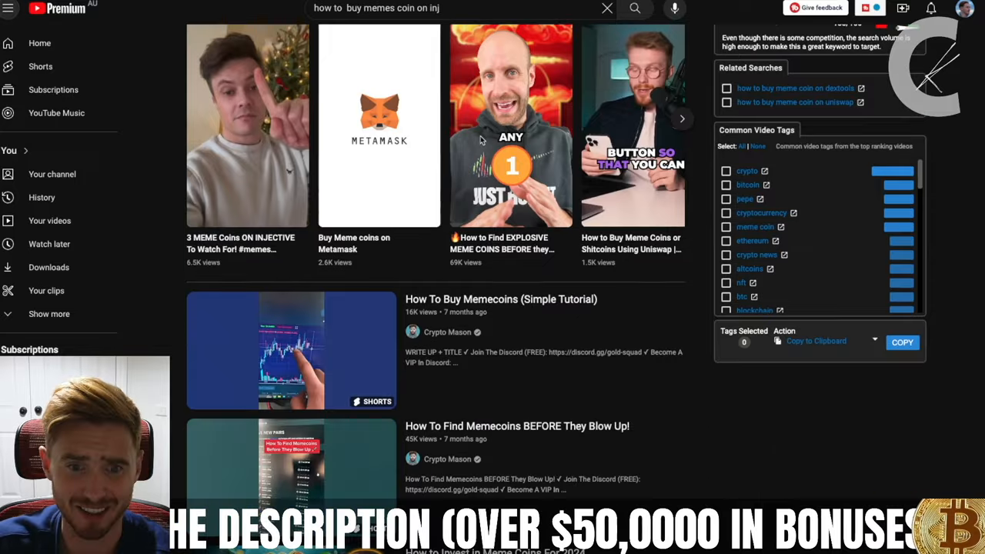
{"action": "scroll", "scroll_direction": "down", "scroll_amount": 3}
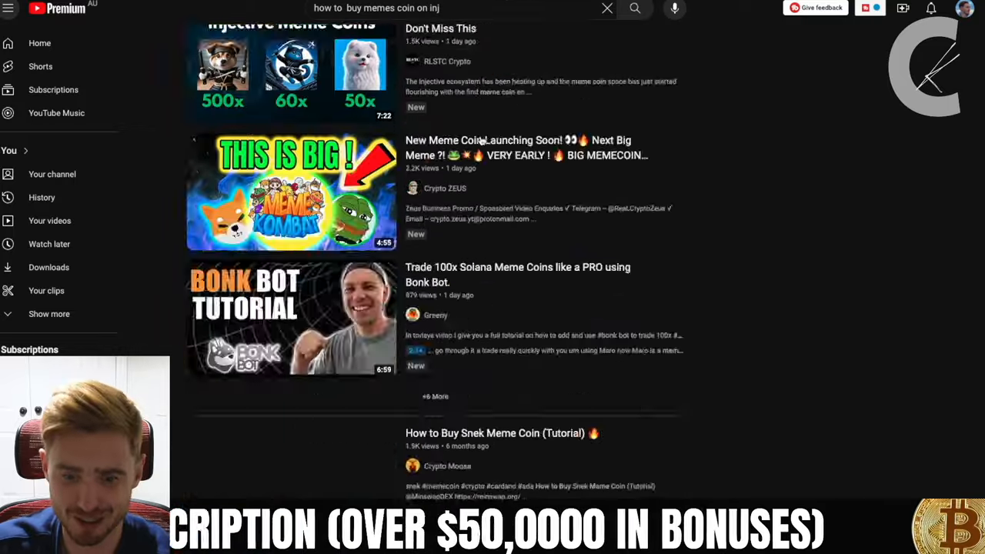
{"action": "scroll", "scroll_direction": "up", "scroll_amount": 3}
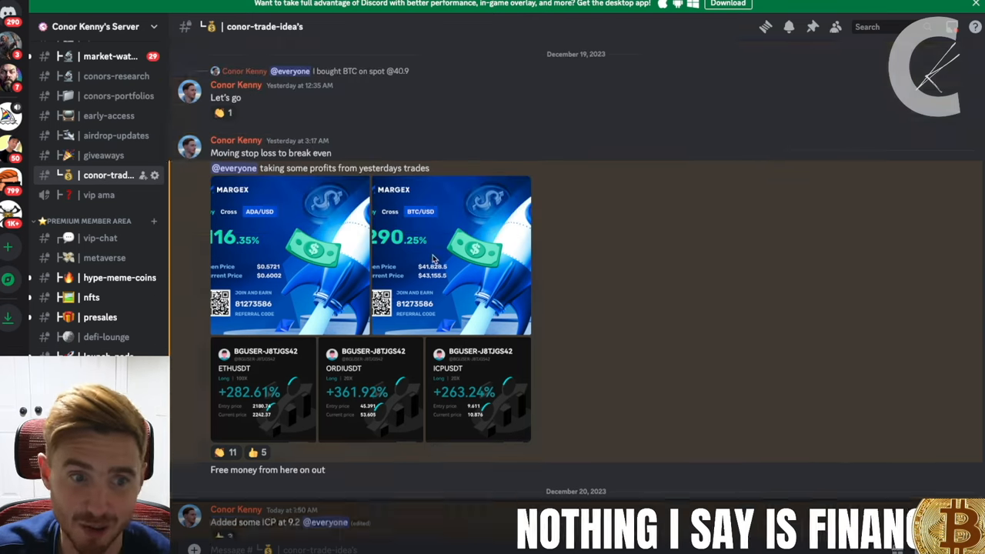
{"action": "scroll", "scroll_direction": "down", "scroll_amount": 3}
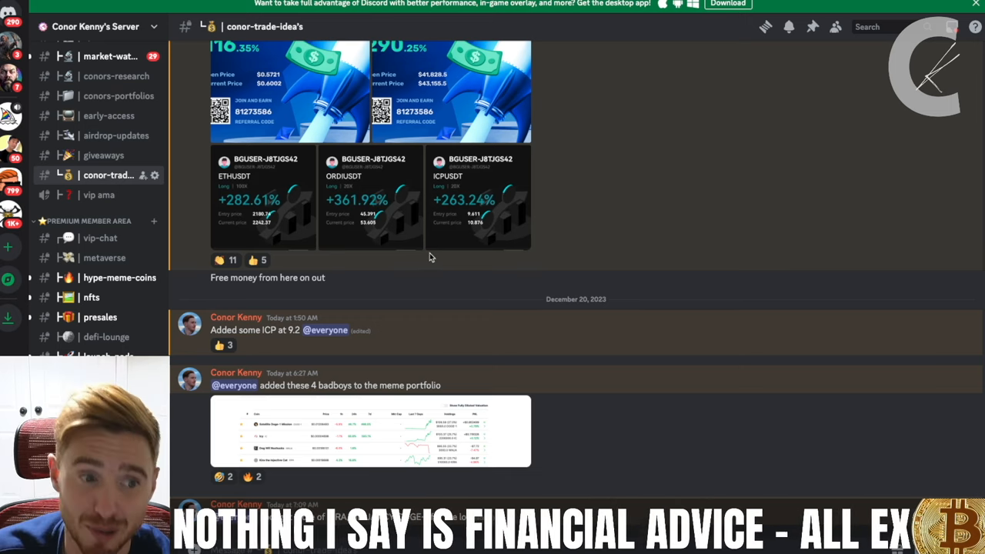
{"action": "scroll", "scroll_direction": "up", "scroll_amount": 3}
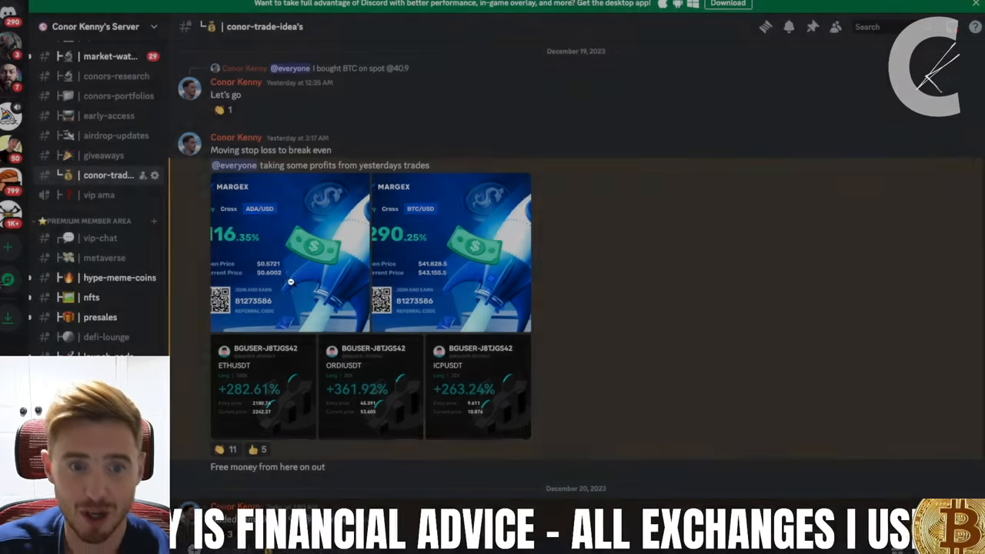
{"action": "left_click", "coordinate": [290, 254]}
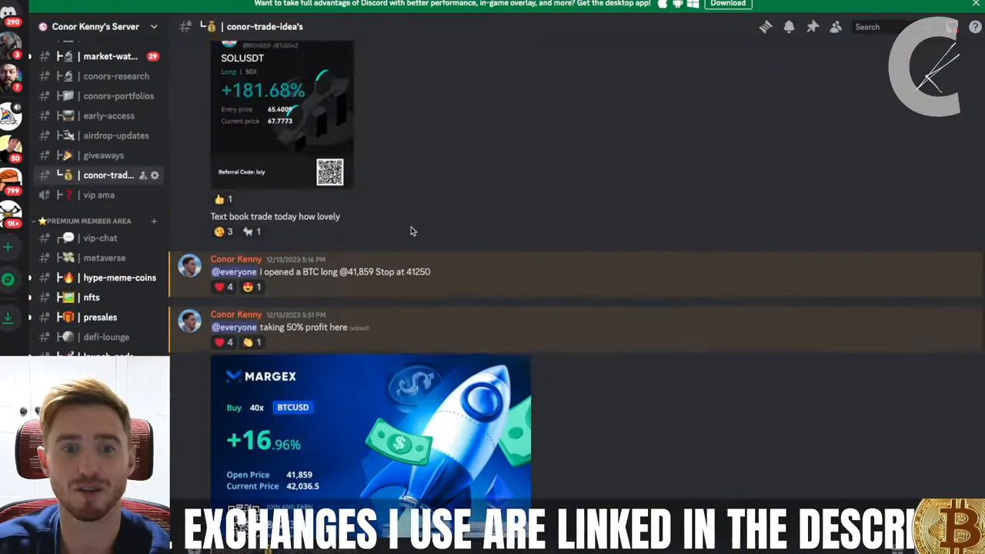
{"action": "scroll", "scroll_direction": "up", "scroll_amount": 3}
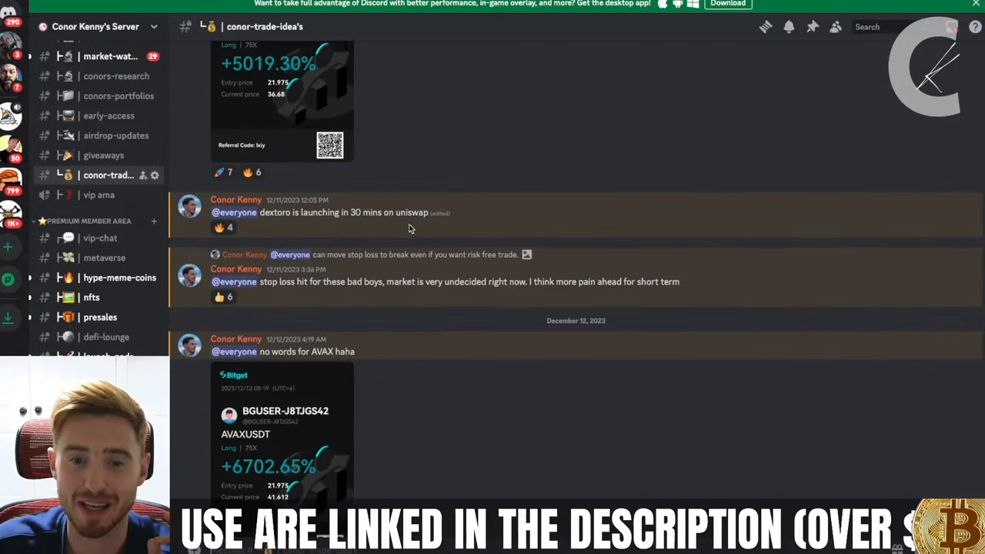
{"action": "scroll", "scroll_direction": "down", "scroll_amount": 3}
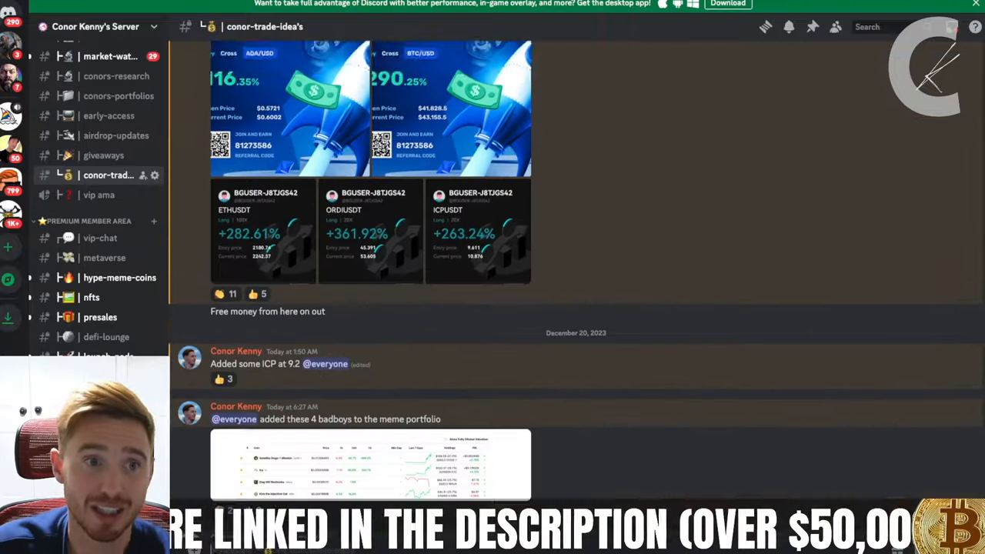
{"action": "scroll", "scroll_direction": "down", "scroll_amount": 3}
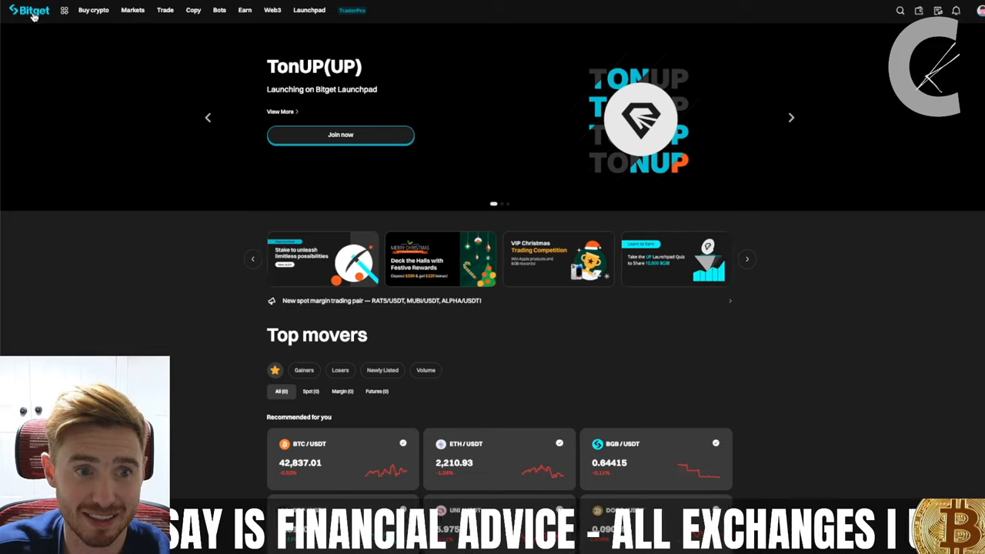
{"action": "mouse_move", "coordinate": [170, 110]}
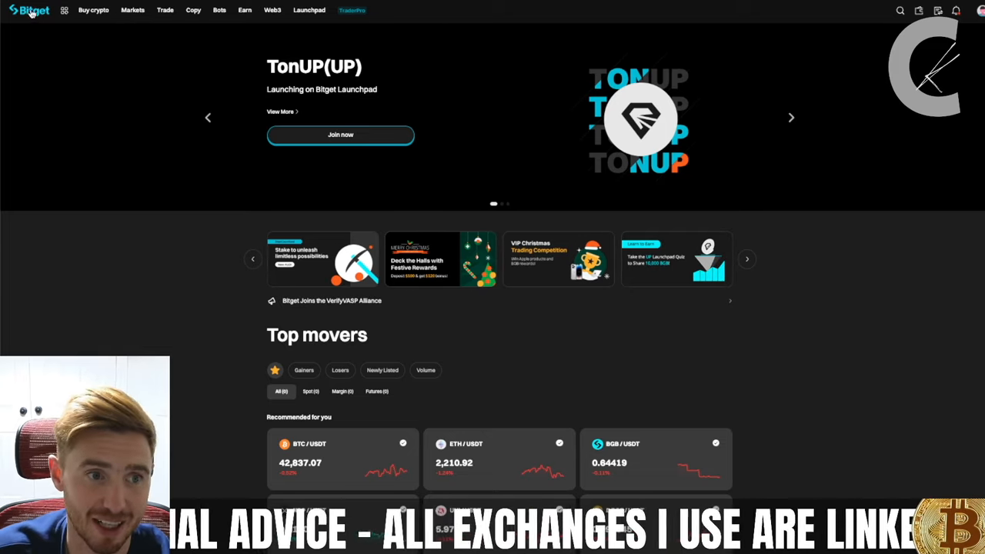
Search the spot trading pairs for INJ to reach INJ/USDT
{"action": "left_click", "coordinate": [165, 10]}
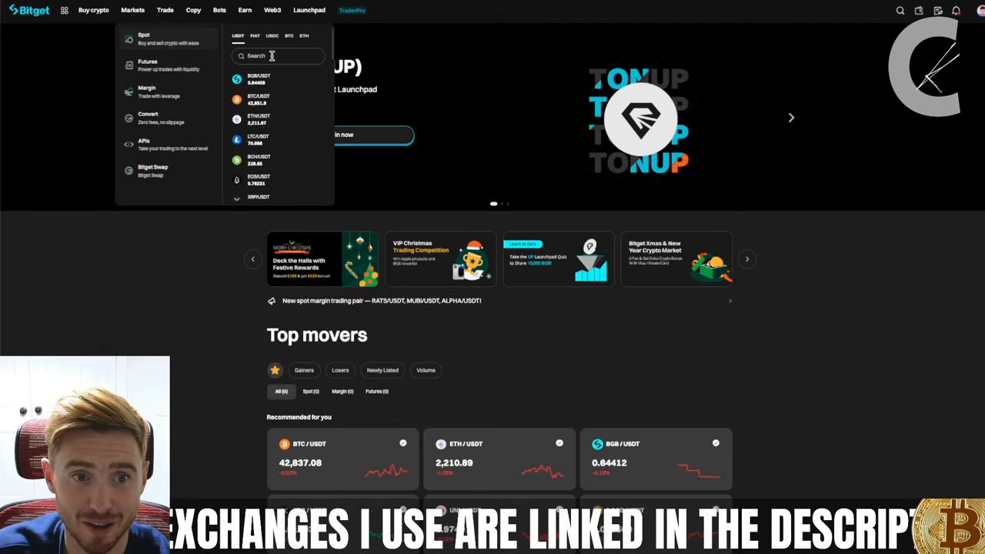
{"action": "type", "text": "INJ"}
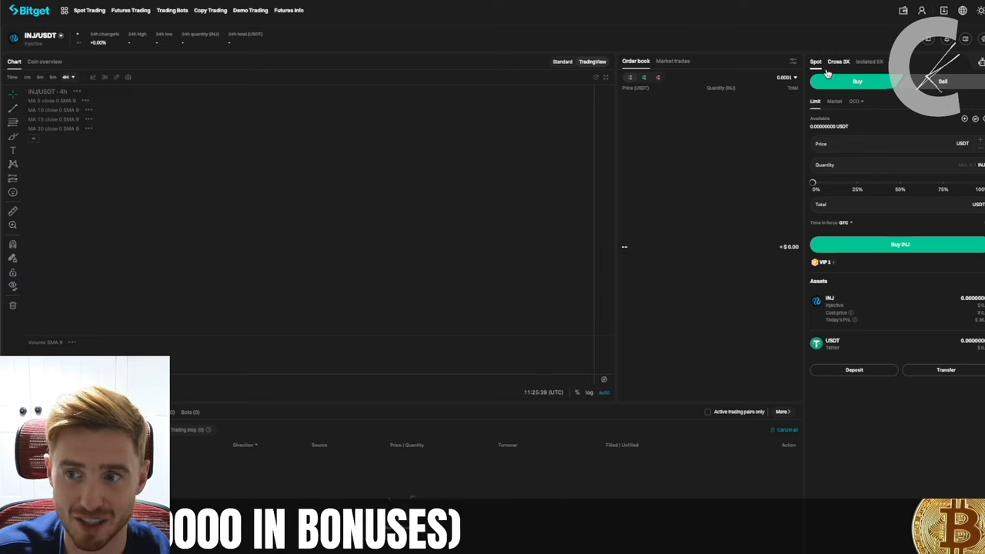
Filter the spot account balances to inj and start an INJ withdrawal
{"action": "left_click", "coordinate": [904, 9]}
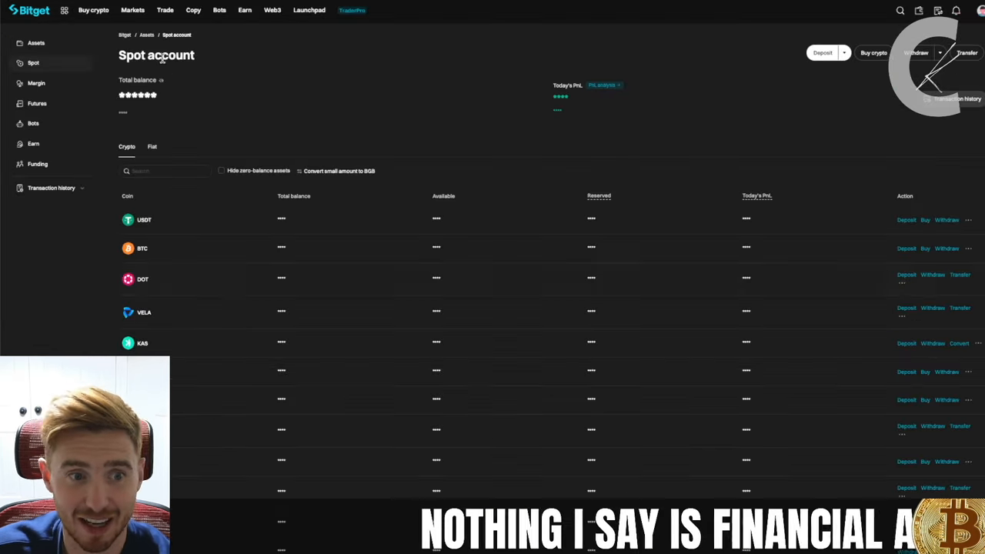
{"action": "left_click", "coordinate": [163, 170]}
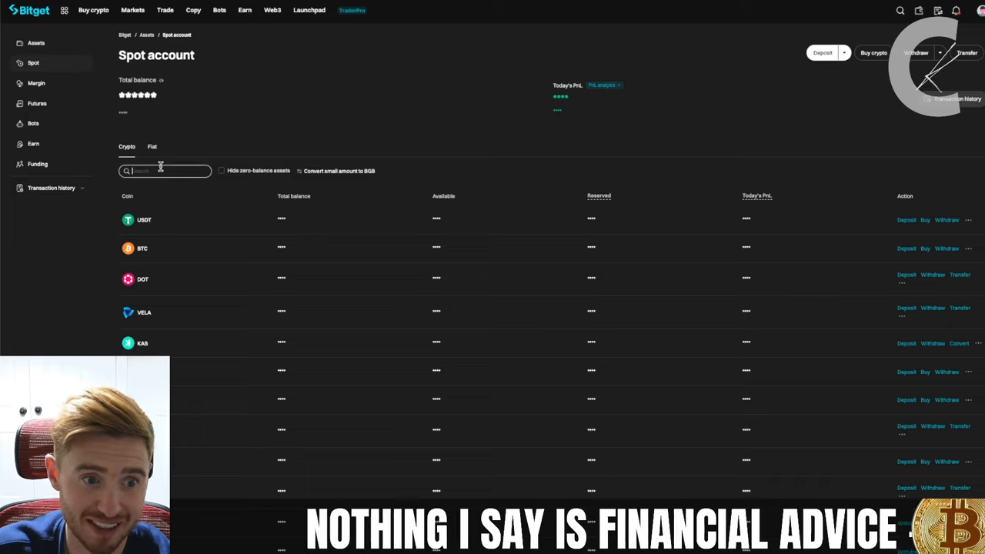
{"action": "type", "text": "inj"}
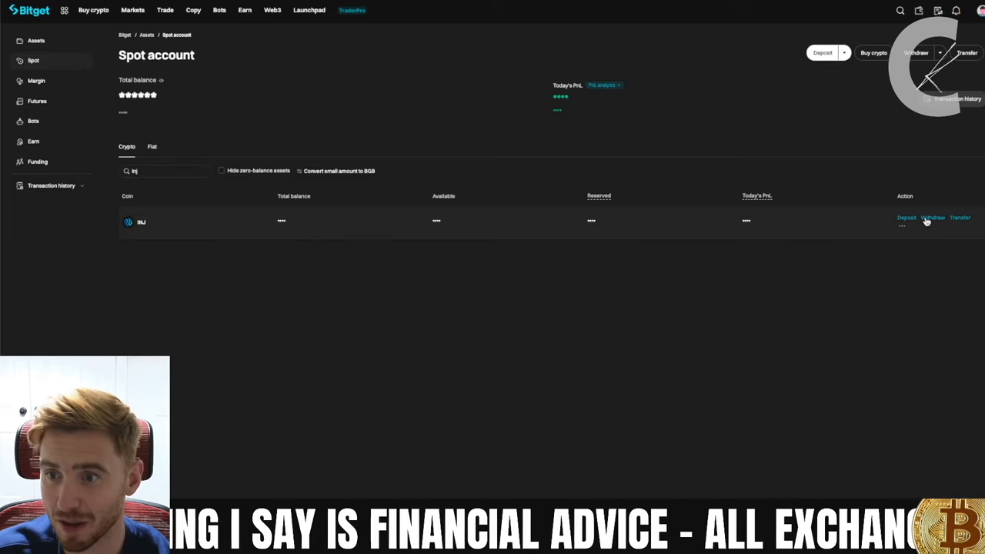
{"action": "left_click", "coordinate": [932, 218]}
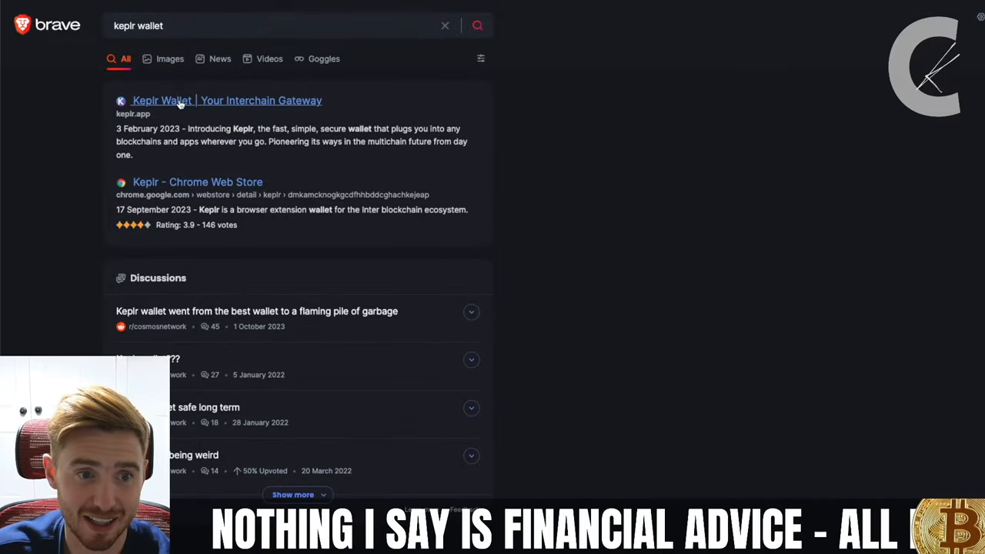
Visit the official Keplr website and scroll to its wallet download section
{"action": "left_click", "coordinate": [227, 100]}
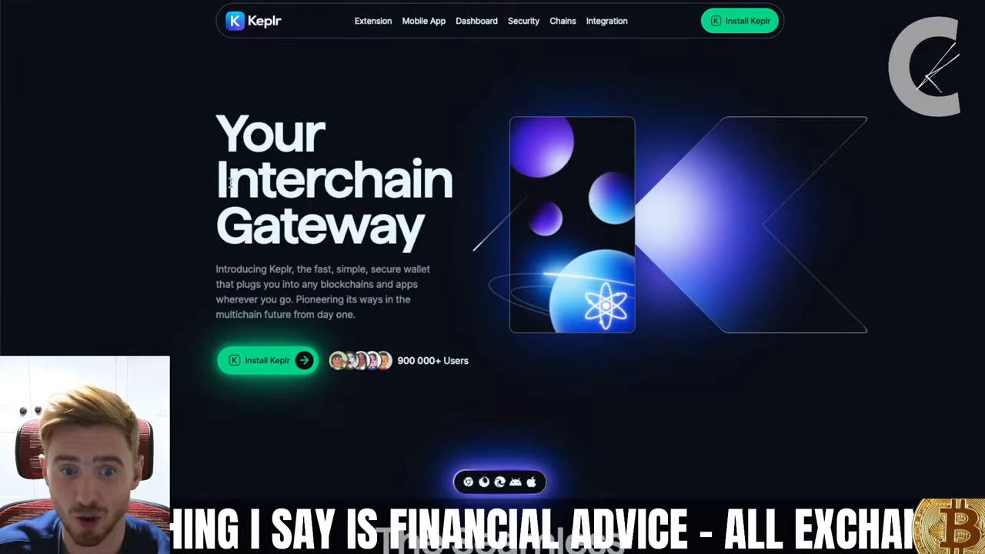
{"action": "scroll", "scroll_direction": "down", "scroll_amount": 3}
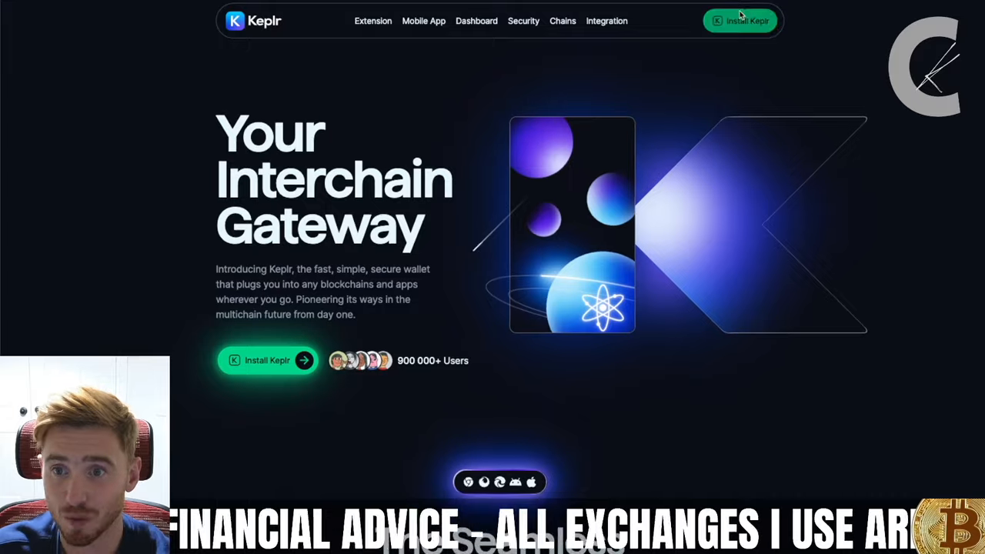
{"action": "scroll", "scroll_direction": "down", "scroll_amount": 3}
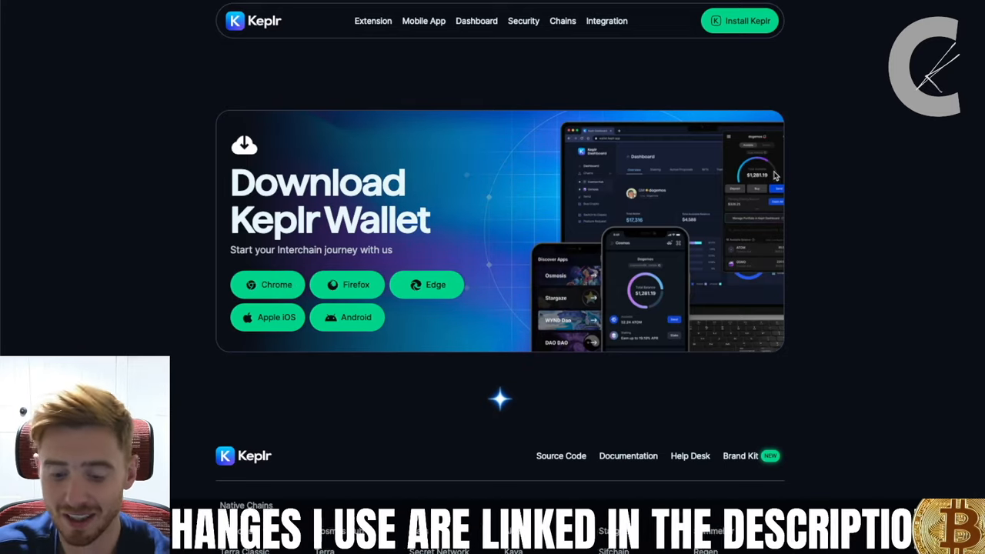
{"action": "mouse_move", "coordinate": [903, 14]}
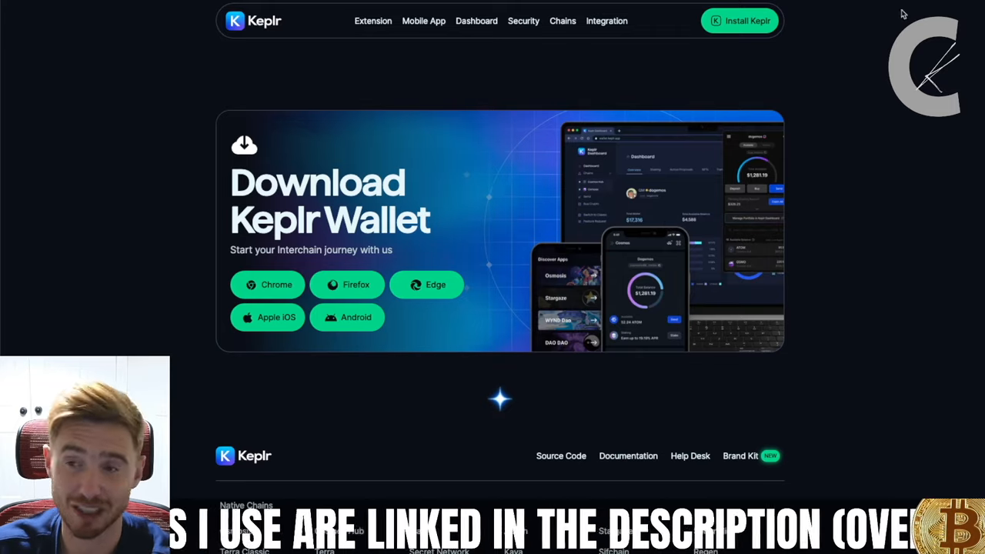
{"action": "mouse_move", "coordinate": [828, 25]}
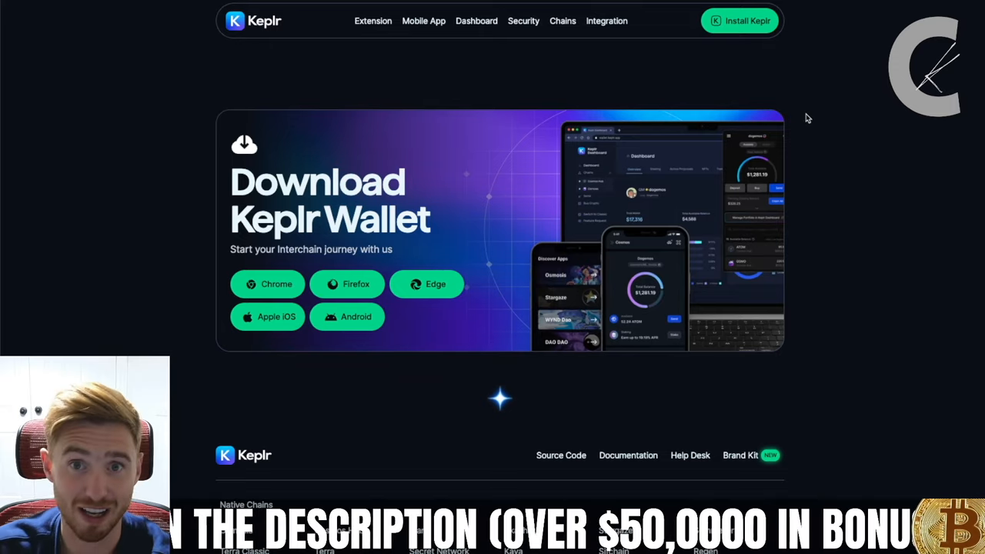
{"action": "mouse_move", "coordinate": [853, 45]}
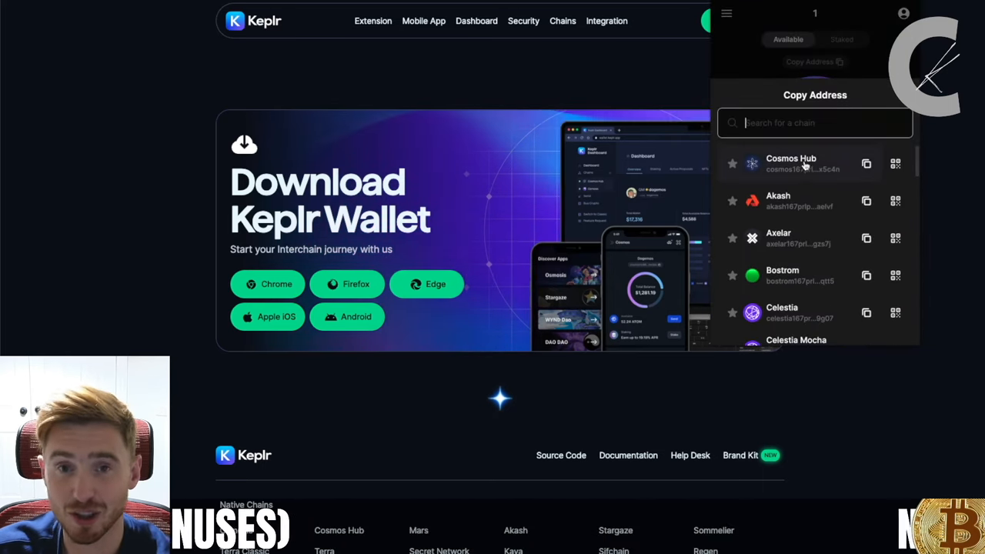
Scroll through Keplr's Copy Address list of chains
{"action": "scroll", "scroll_direction": "down", "scroll_amount": 3}
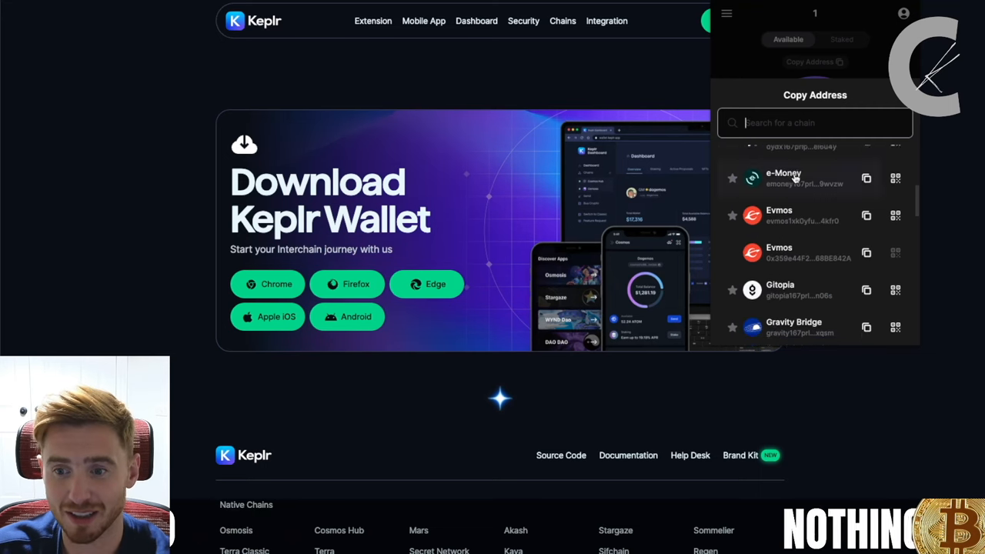
{"action": "scroll", "scroll_direction": "down", "scroll_amount": 3}
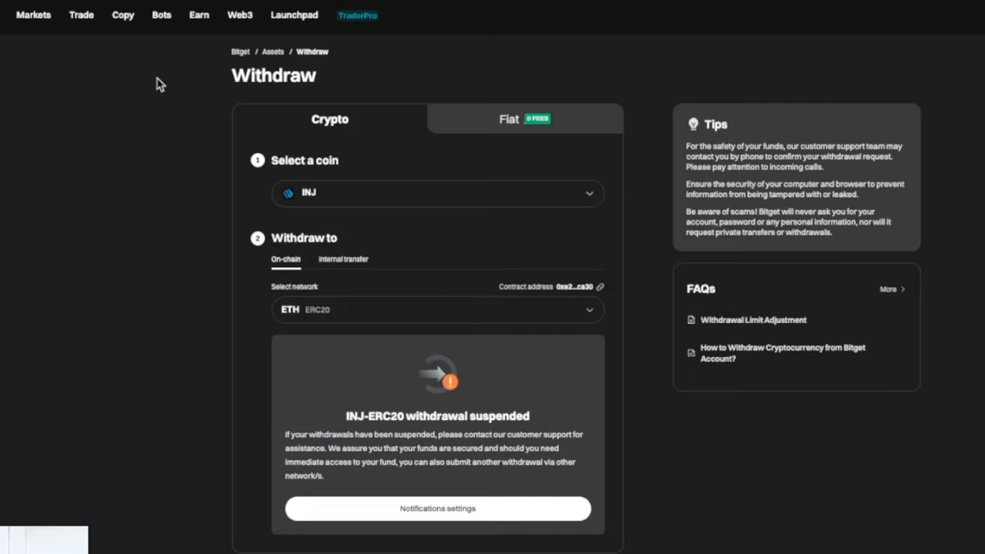
Switch the INJ withdrawal network to Injective and focus the address and tag fields
{"action": "double_click", "coordinate": [274, 75]}
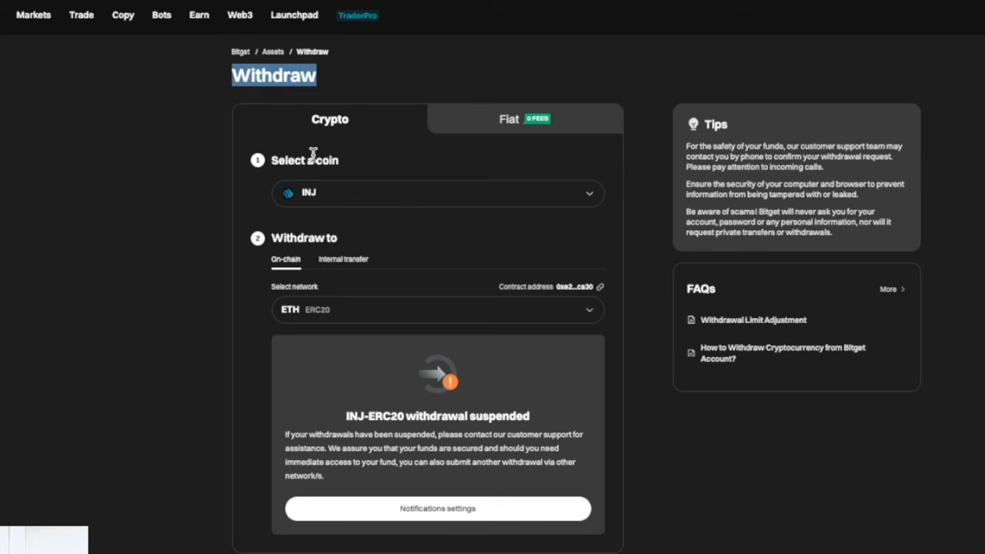
{"action": "mouse_move", "coordinate": [322, 190]}
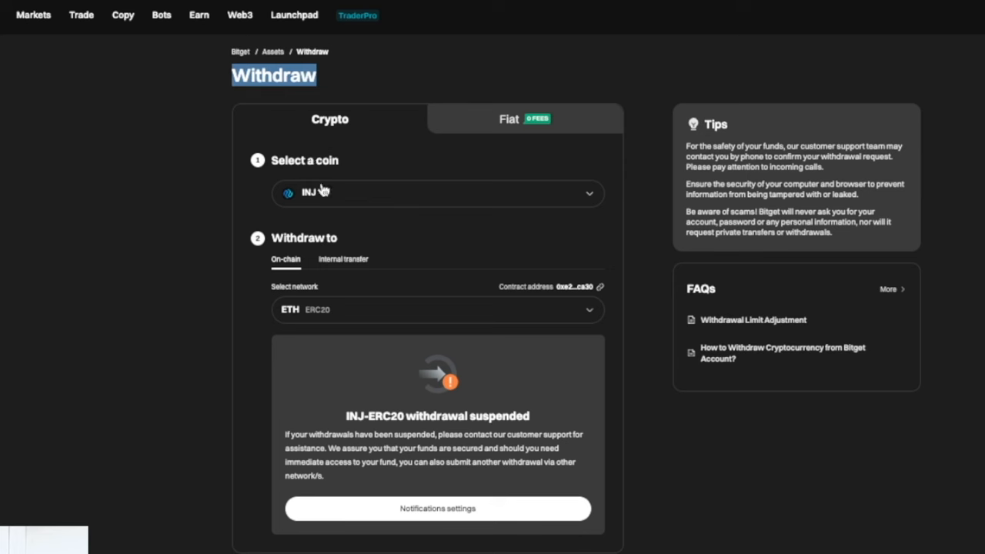
{"action": "mouse_move", "coordinate": [341, 203]}
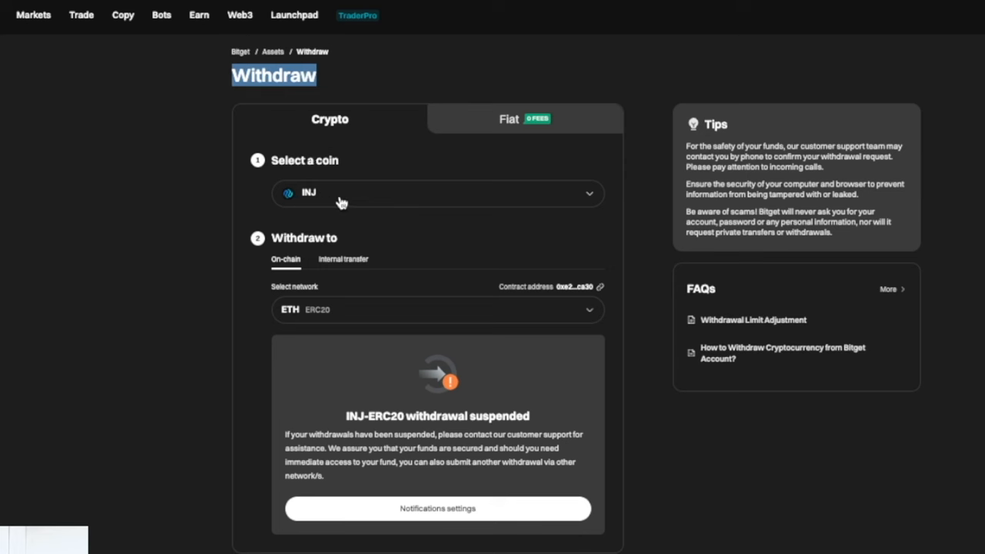
{"action": "mouse_move", "coordinate": [321, 172]}
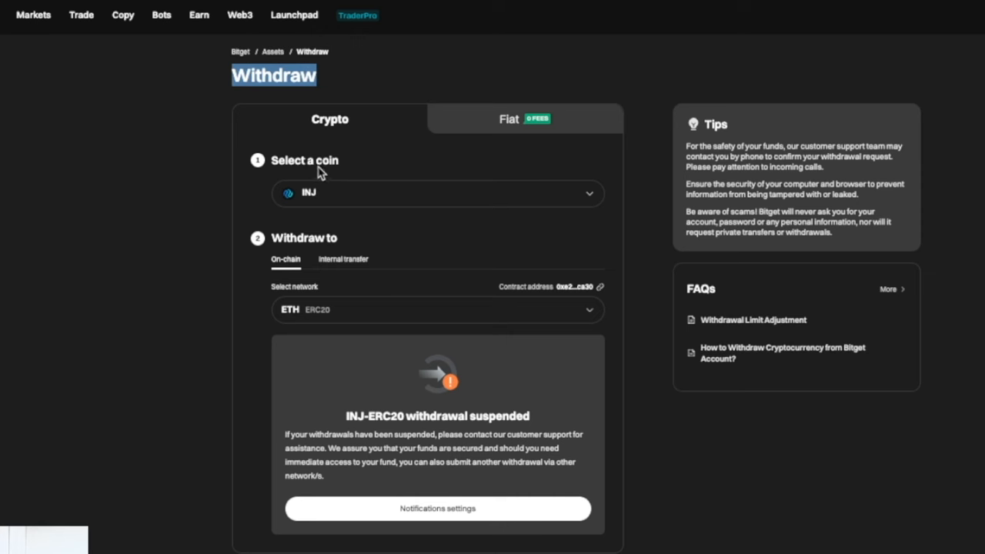
{"action": "left_click", "coordinate": [437, 310]}
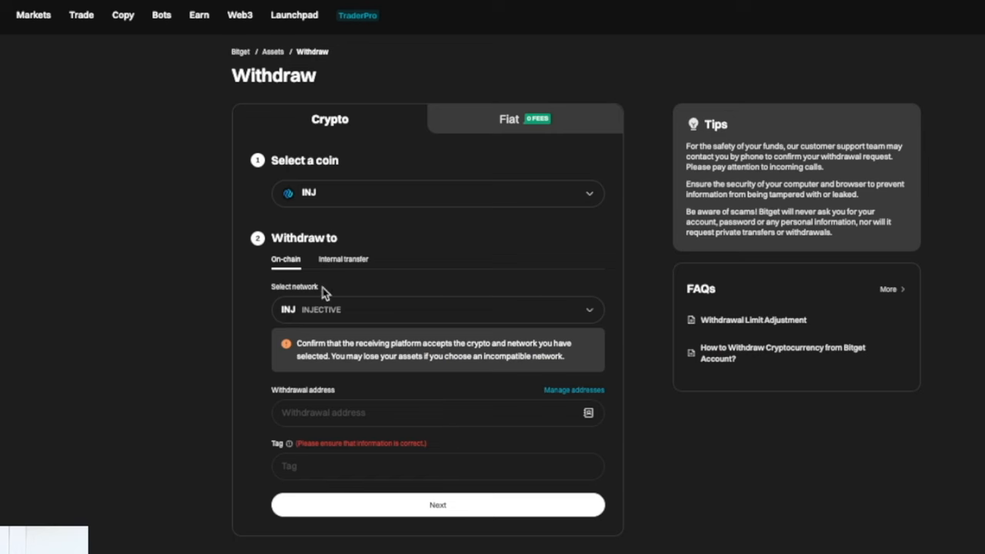
{"action": "left_click", "coordinate": [437, 310]}
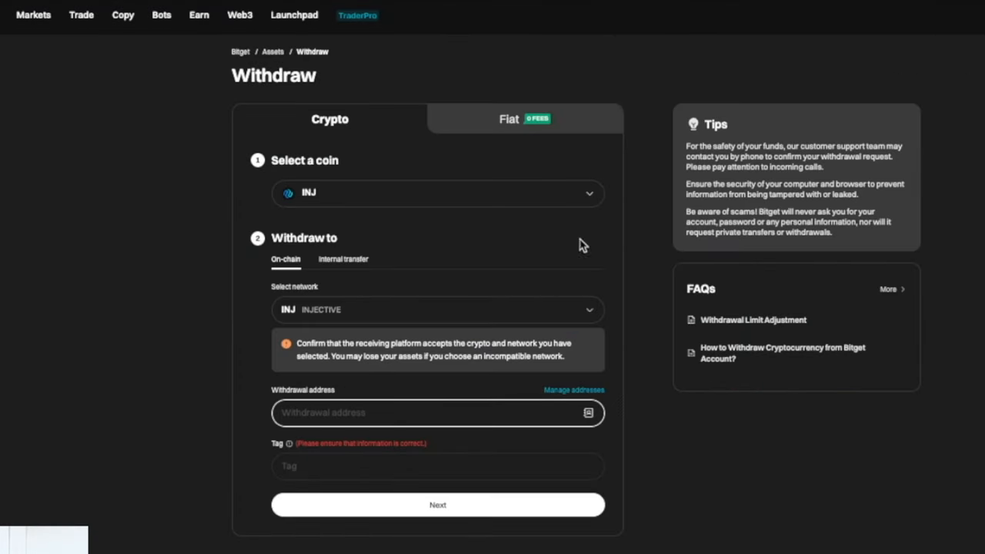
{"action": "mouse_move", "coordinate": [366, 437]}
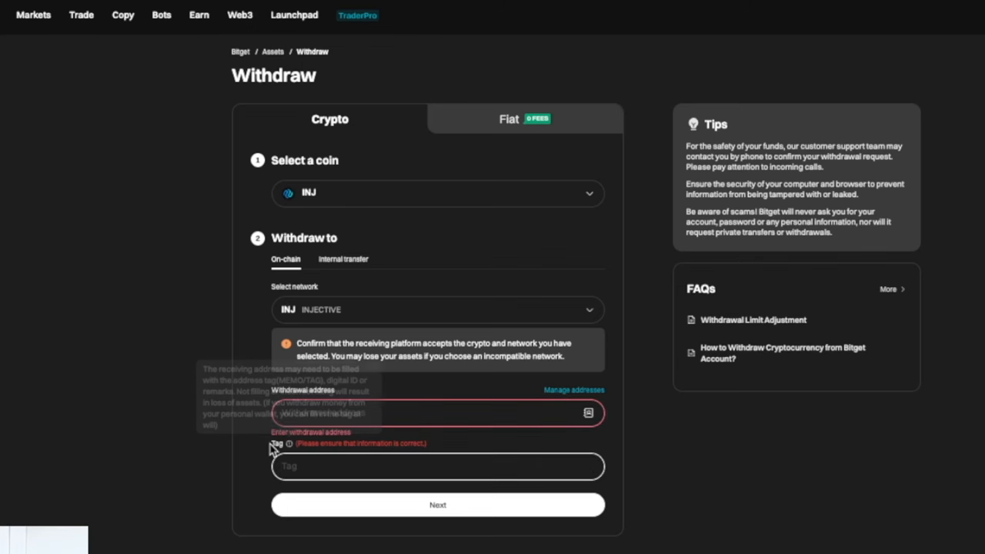
{"action": "left_click", "coordinate": [437, 466]}
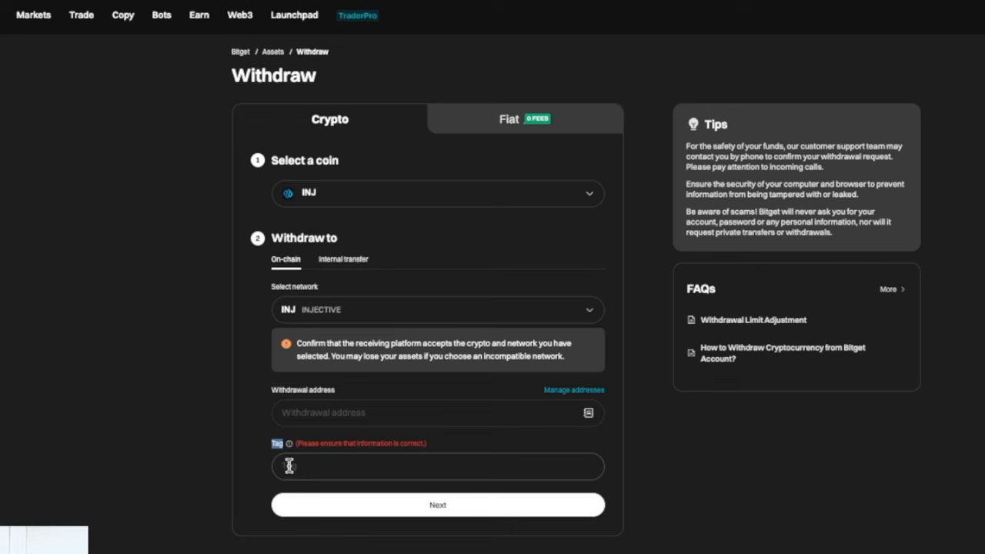
{"action": "left_click", "coordinate": [437, 467]}
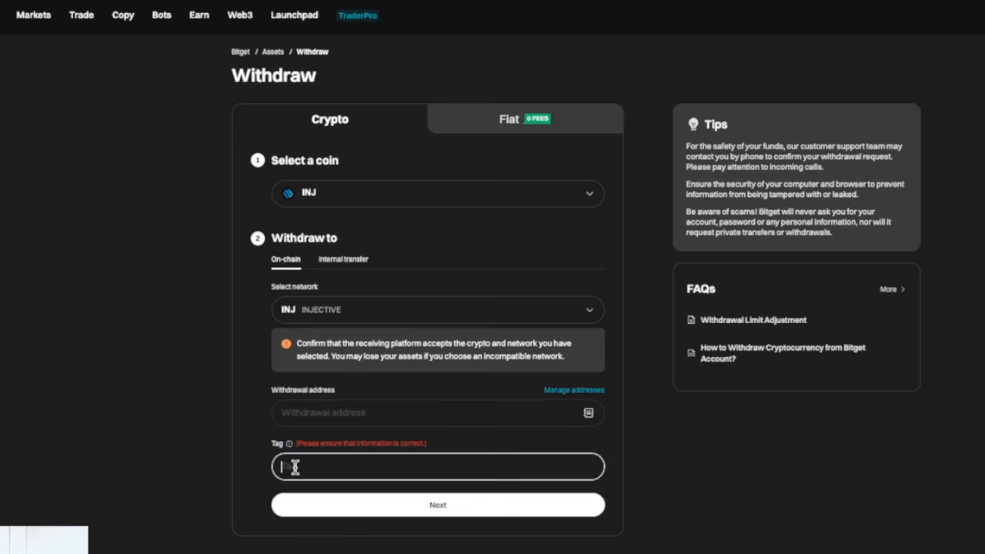
{"action": "mouse_move", "coordinate": [311, 206]}
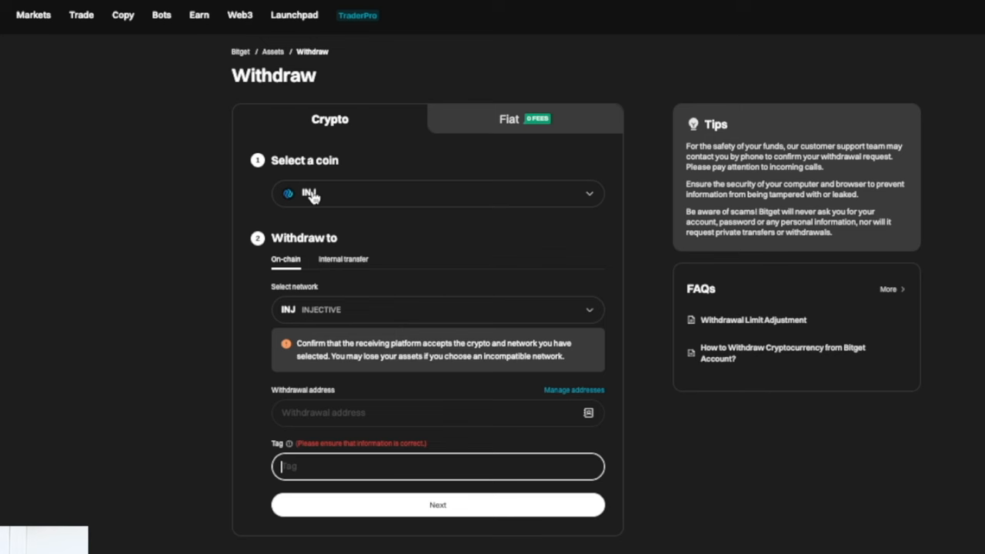
{"action": "mouse_move", "coordinate": [335, 197]}
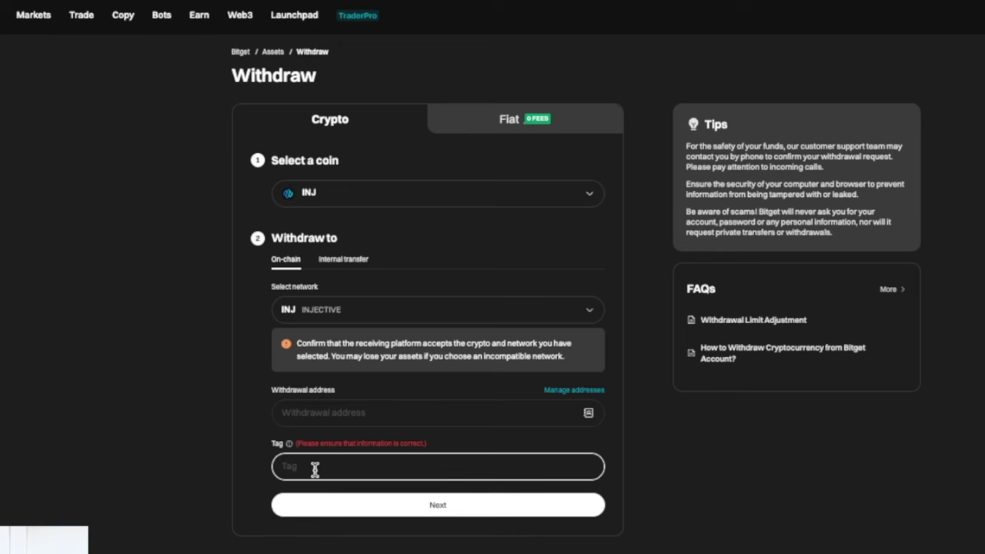
{"action": "mouse_move", "coordinate": [301, 471]}
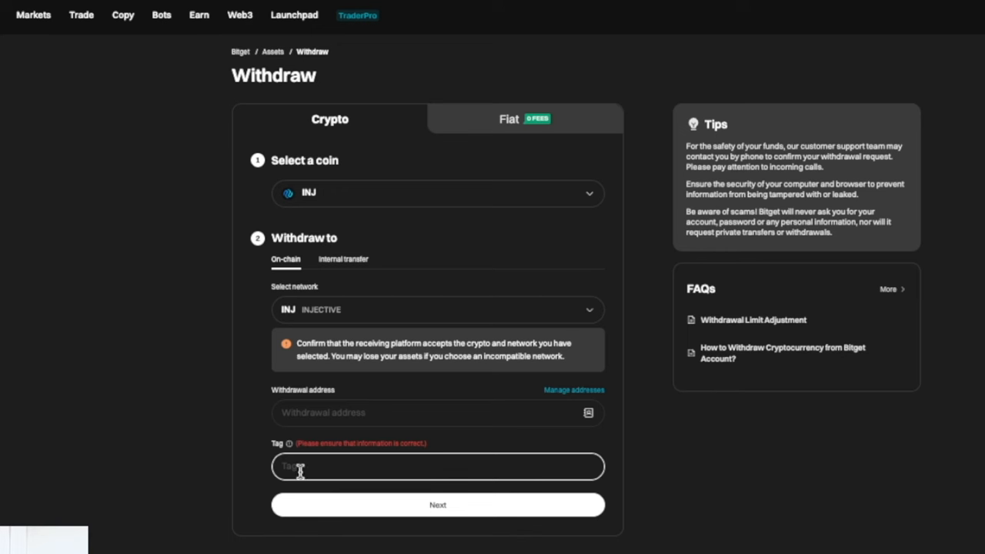
{"action": "scroll", "scroll_direction": "down", "scroll_amount": 3}
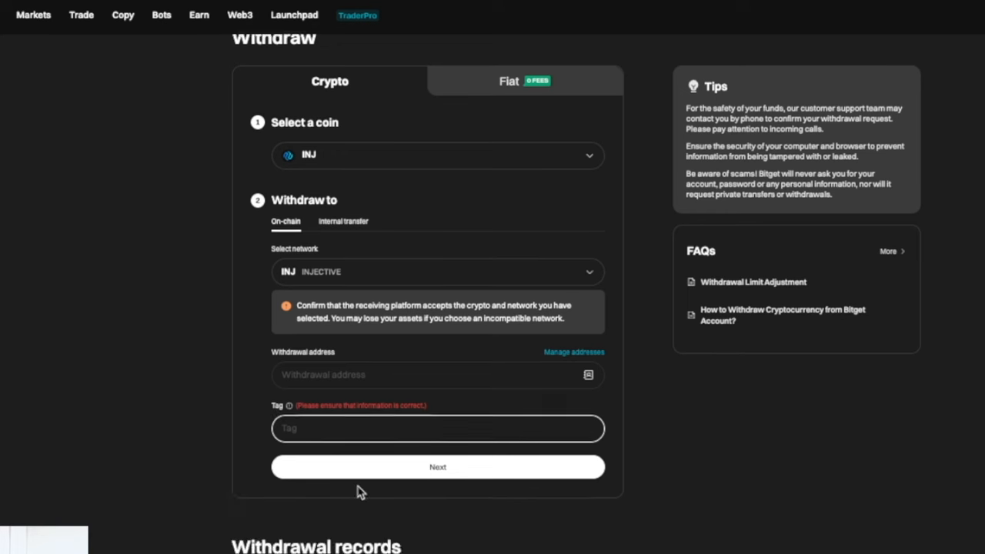
{"action": "scroll", "scroll_direction": "up", "scroll_amount": 3}
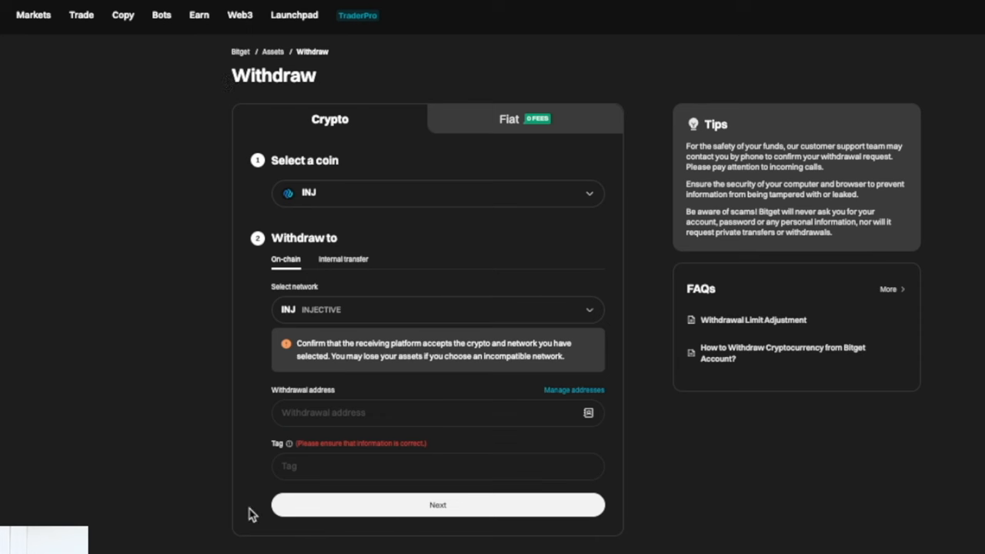
{"action": "mouse_move", "coordinate": [650, 523]}
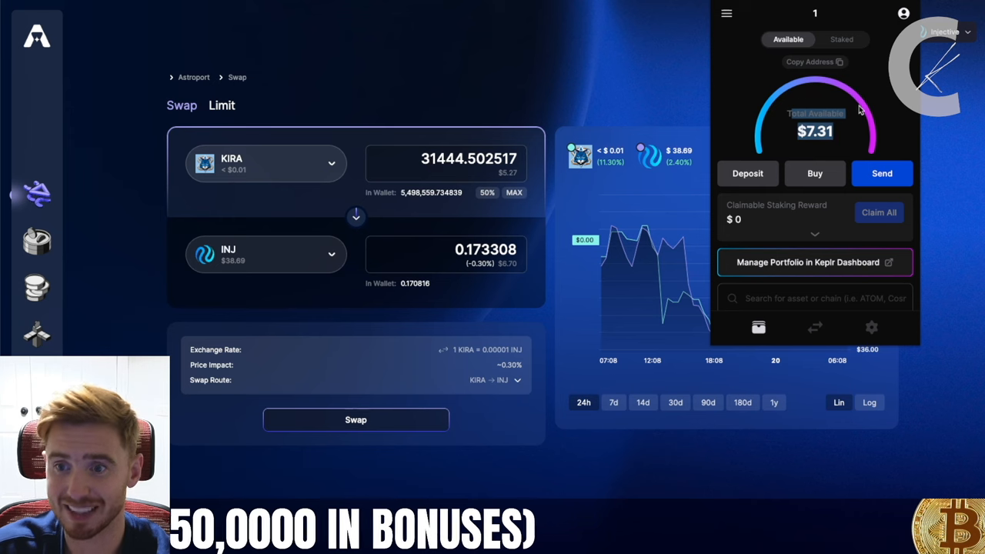
Scroll to Keplr's Available Balance list showing 0.170816 INJ worth $7.31
{"action": "scroll", "scroll_direction": "down", "scroll_amount": 3}
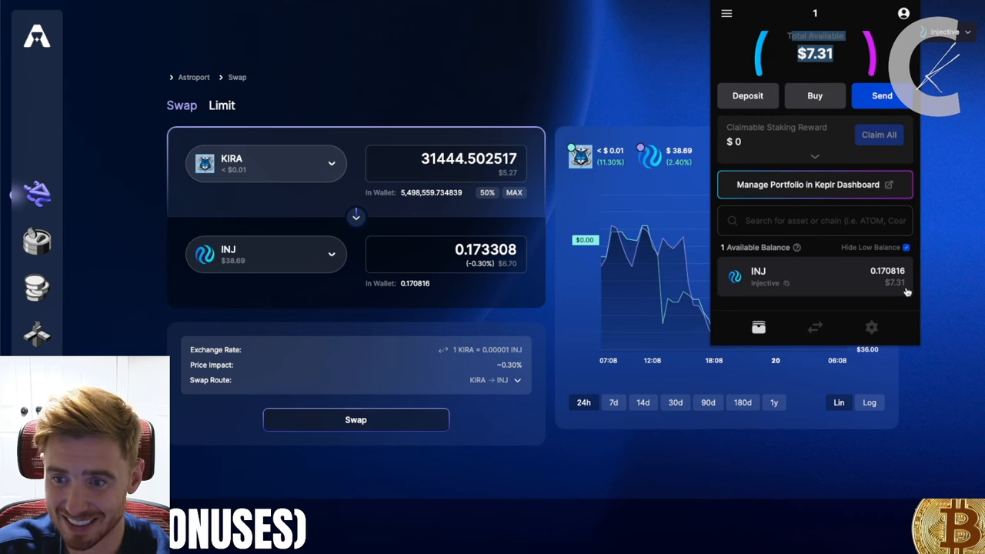
{"action": "mouse_move", "coordinate": [886, 274]}
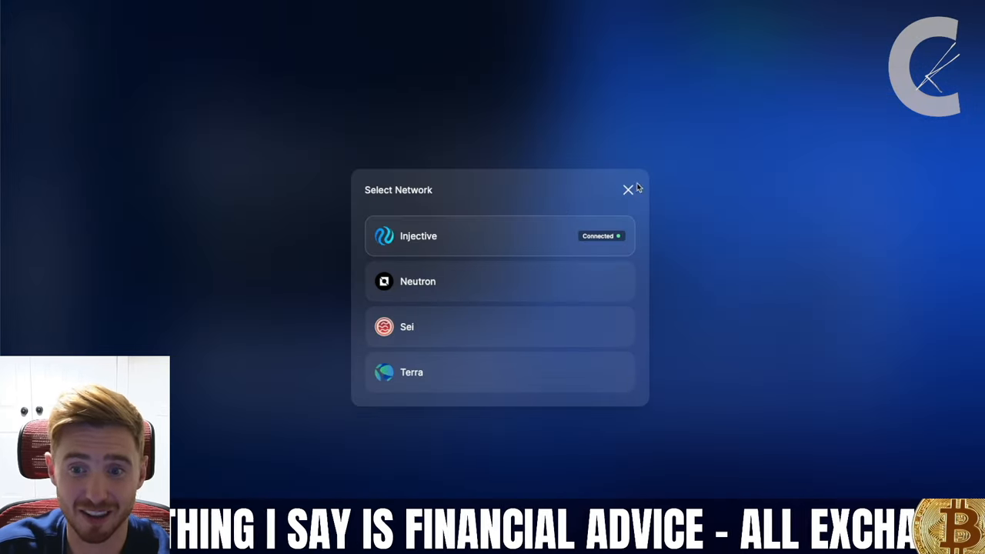
Dismiss Astroport's network selection dialog before setting the INJ-to-KIRA swap
{"action": "left_click", "coordinate": [628, 189]}
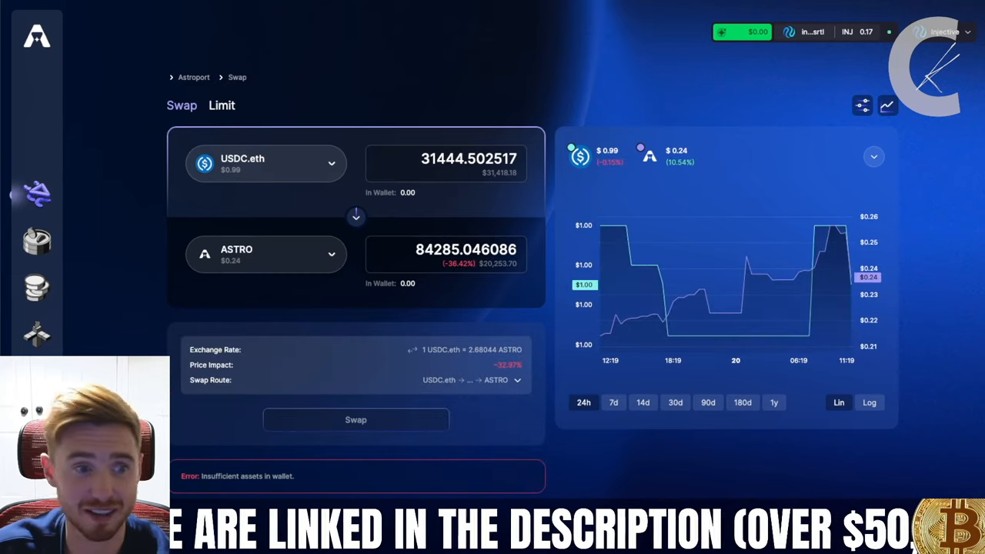
{"action": "mouse_move", "coordinate": [37, 242]}
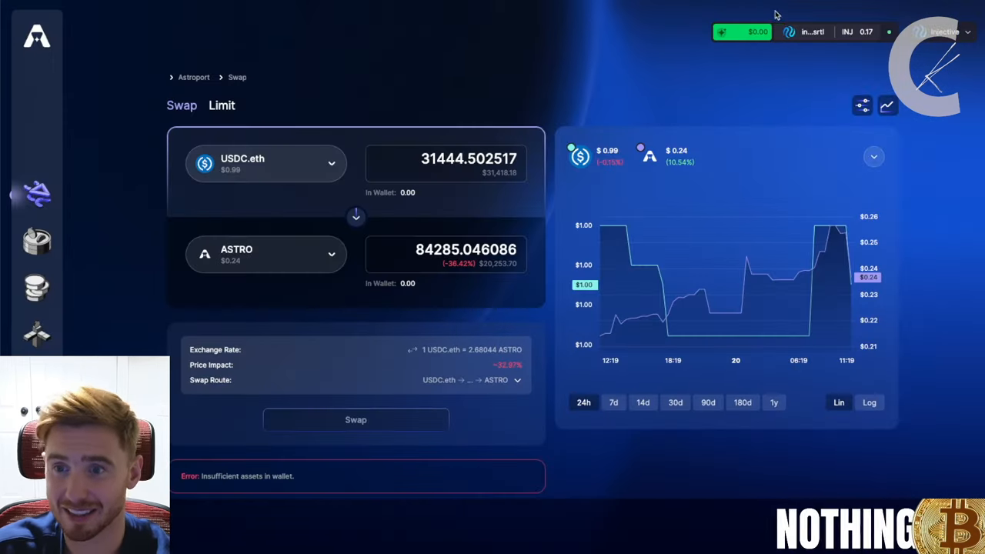
{"action": "mouse_move", "coordinate": [896, 9]}
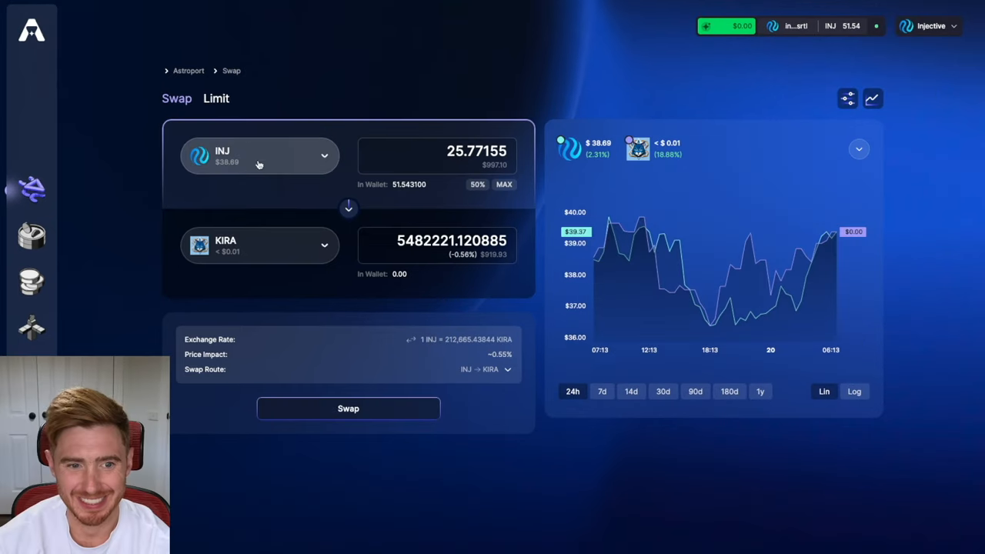
{"action": "mouse_move", "coordinate": [203, 163]}
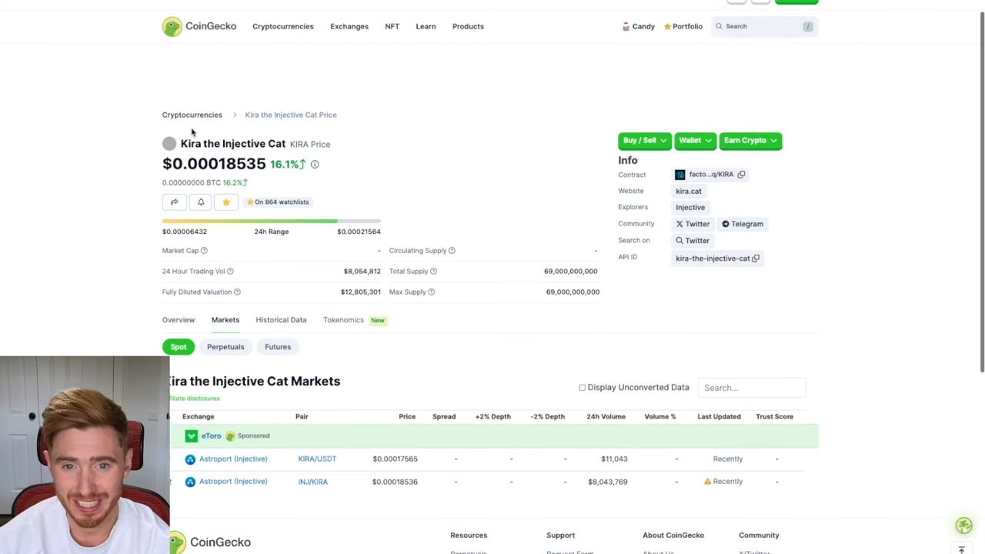
Scroll the KIRA page down to its Markets table and back up
{"action": "scroll", "scroll_direction": "down", "scroll_amount": 3}
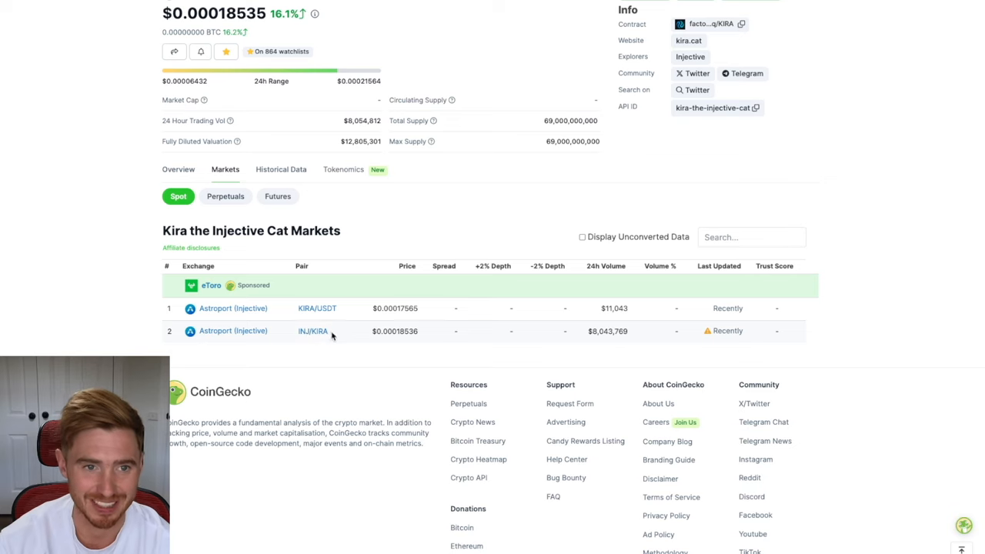
{"action": "scroll", "scroll_direction": "up", "scroll_amount": 3}
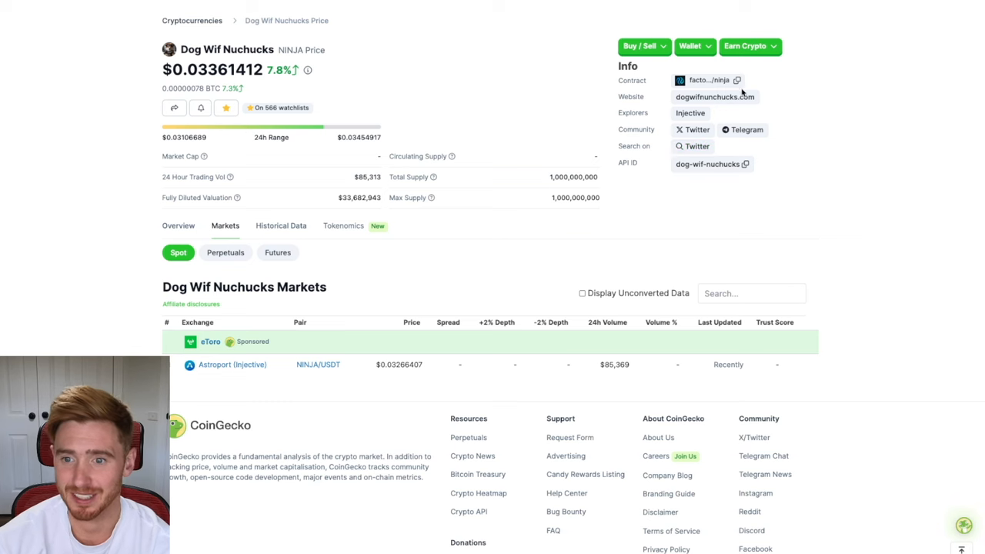
{"action": "mouse_move", "coordinate": [662, 83]}
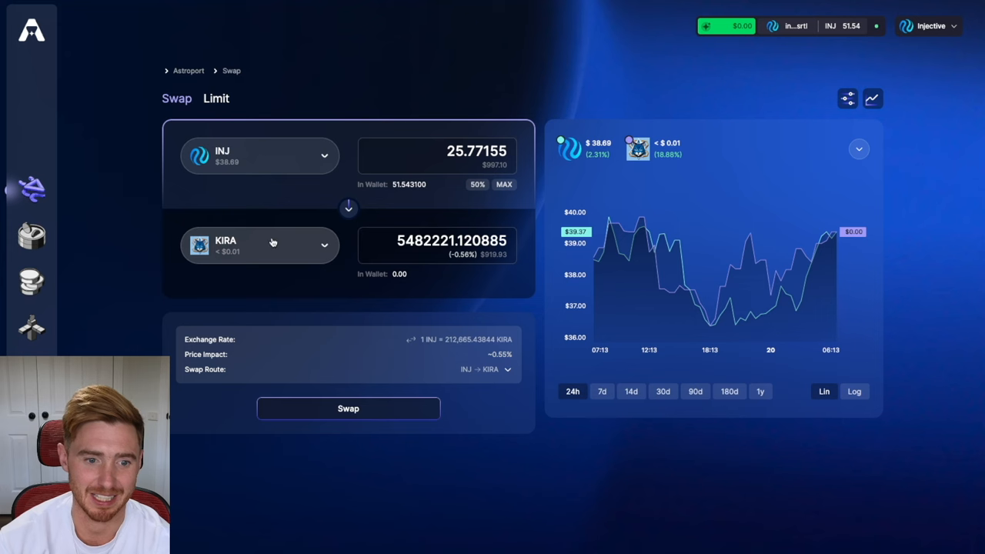
{"action": "left_click", "coordinate": [259, 244]}
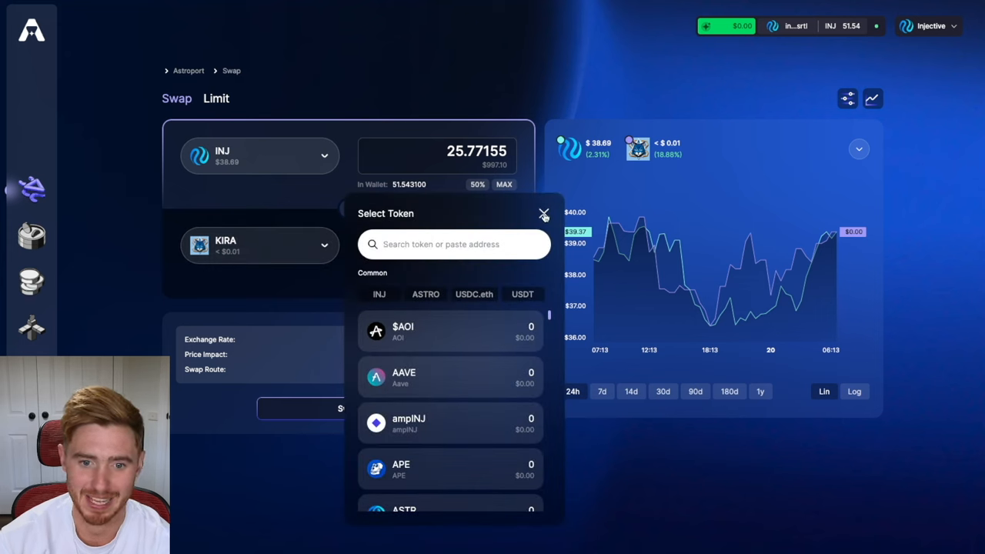
{"action": "left_click", "coordinate": [543, 212]}
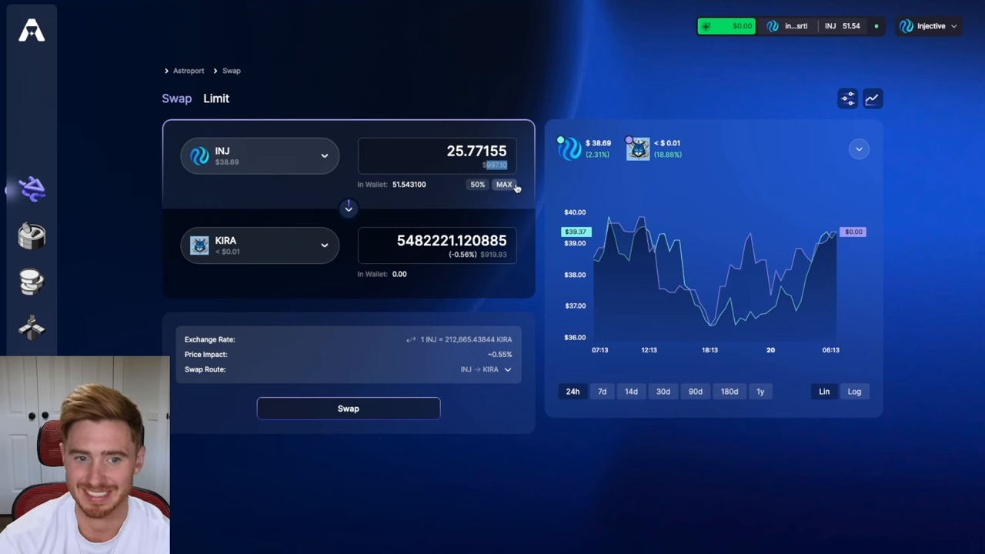
{"action": "mouse_move", "coordinate": [475, 287]}
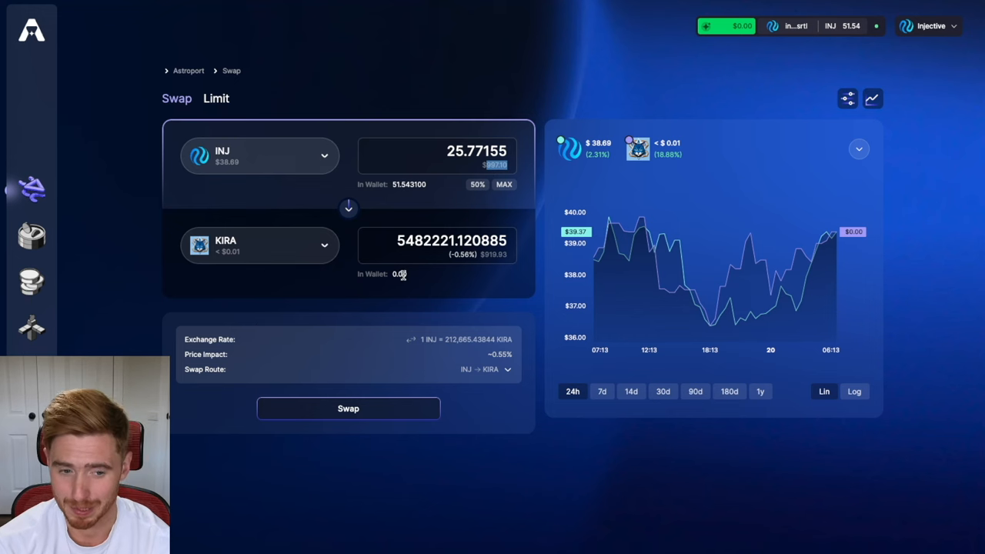
{"action": "mouse_move", "coordinate": [456, 159]}
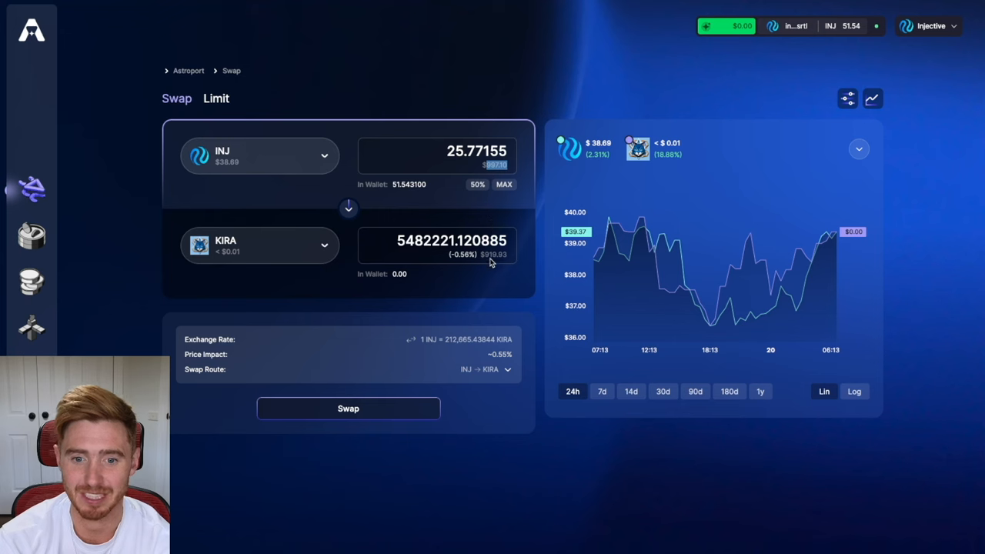
{"action": "mouse_move", "coordinate": [504, 271]}
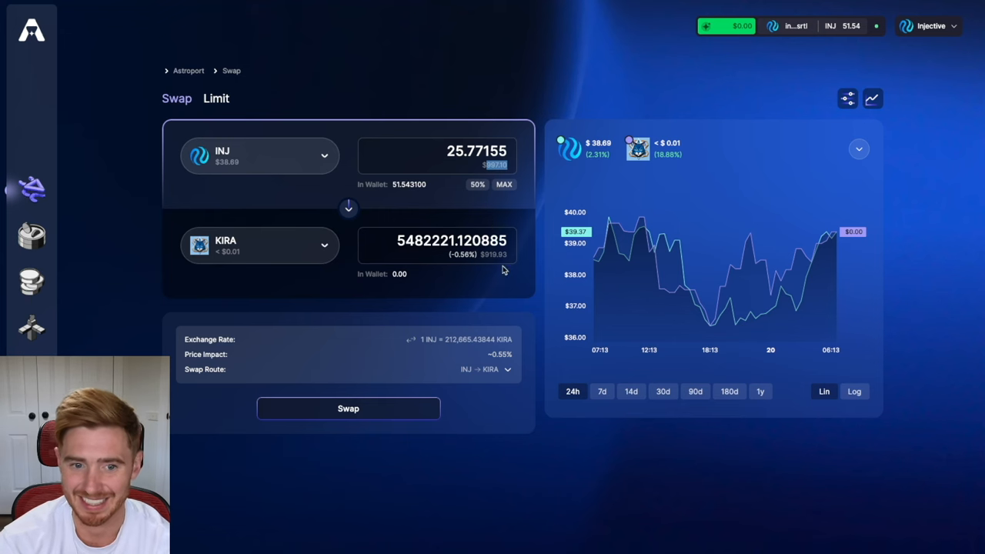
{"action": "left_click", "coordinate": [347, 409]}
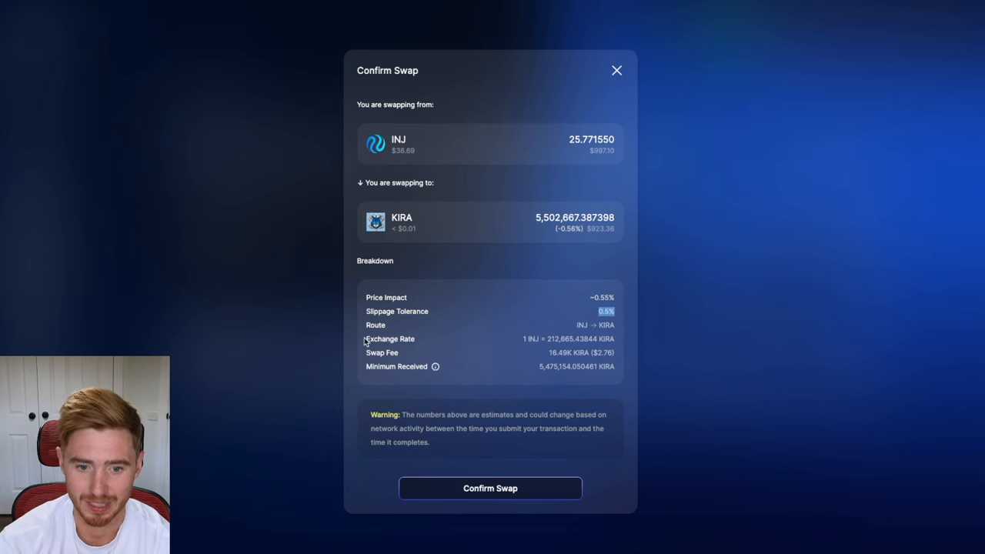
{"action": "mouse_move", "coordinate": [434, 357]}
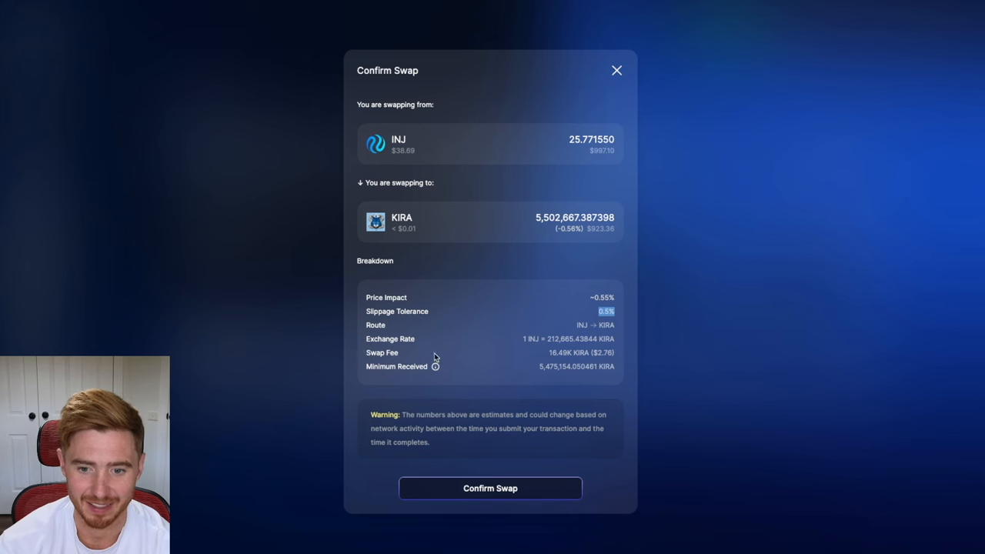
{"action": "mouse_move", "coordinate": [377, 363]}
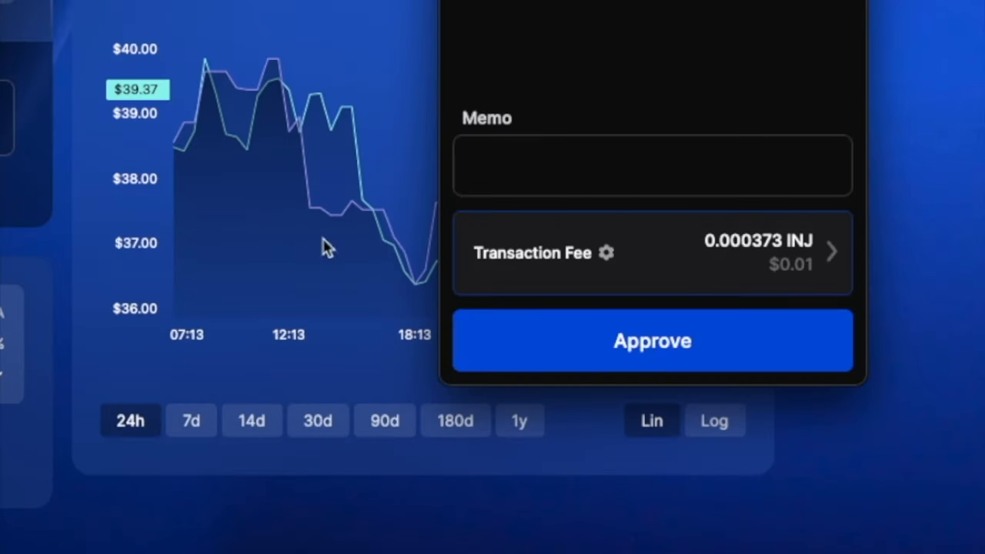
{"action": "mouse_move", "coordinate": [683, 3]}
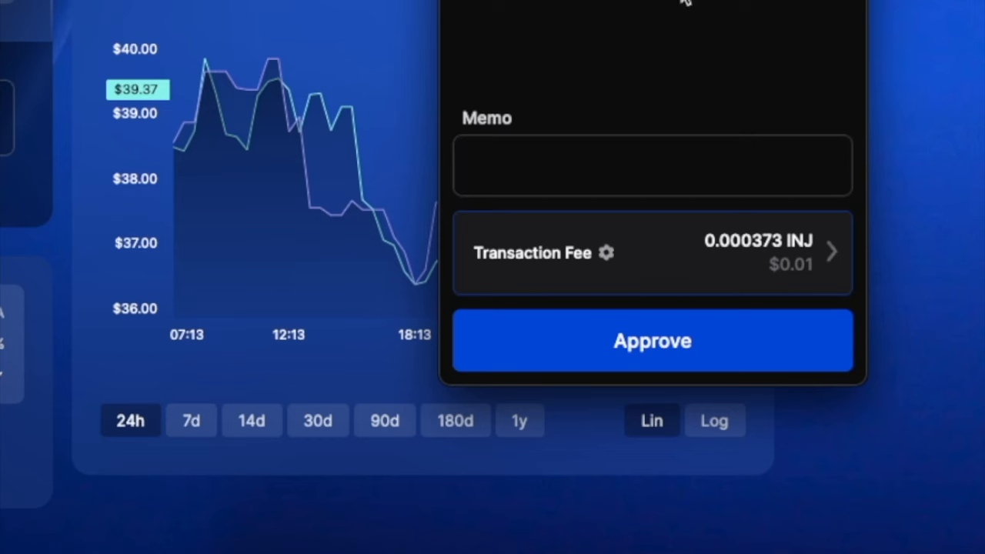
Approve the swap in Keplr with a 0.000373 INJ fee, resetting the form to zero
{"action": "left_click", "coordinate": [653, 342]}
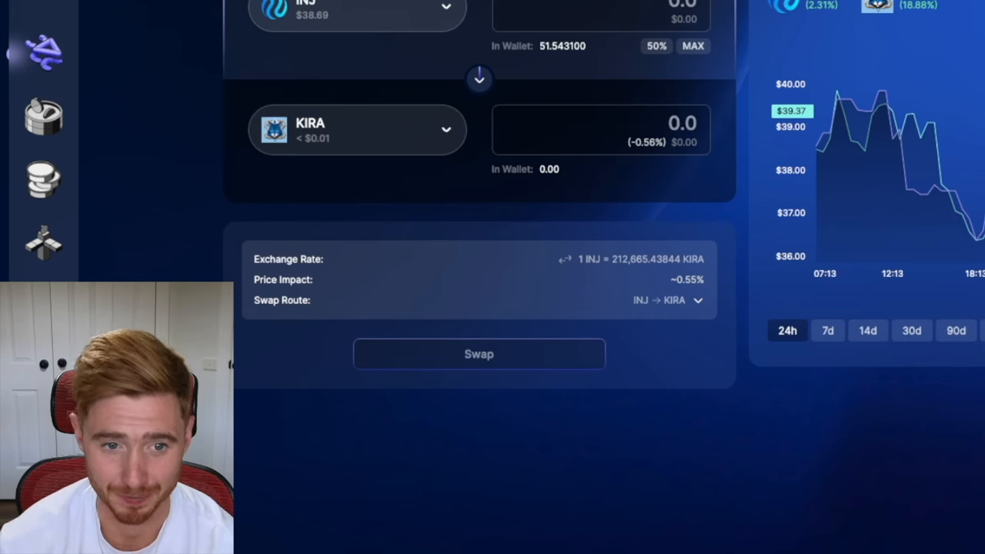
{"action": "left_click", "coordinate": [479, 354]}
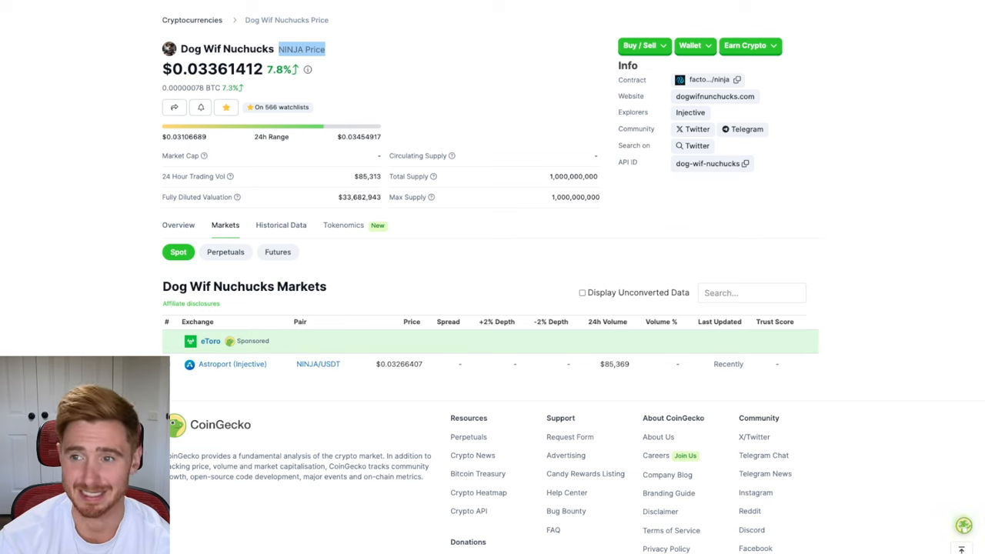
Return to the Astroport swap page and bring up the token selector for another pick
{"action": "left_click", "coordinate": [232, 363]}
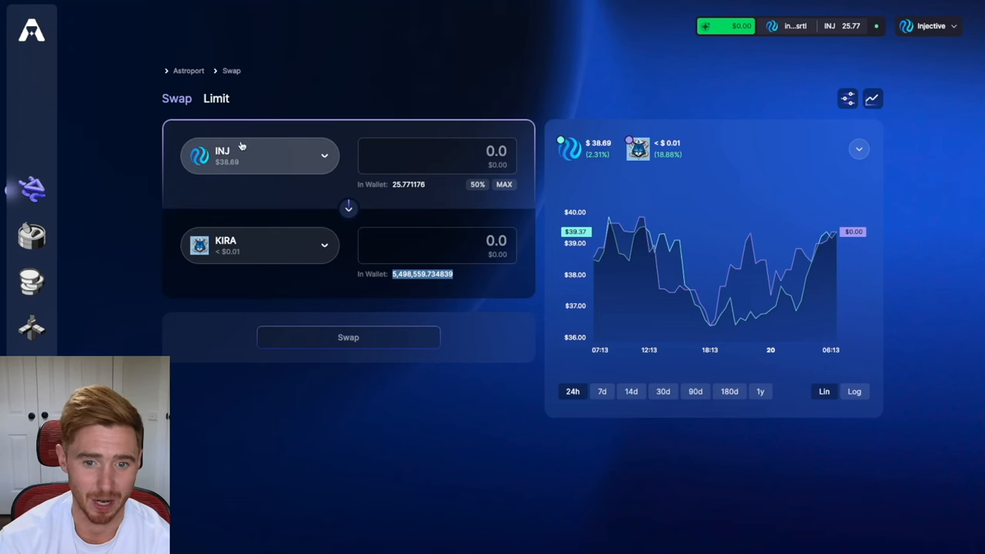
{"action": "left_click", "coordinate": [258, 155]}
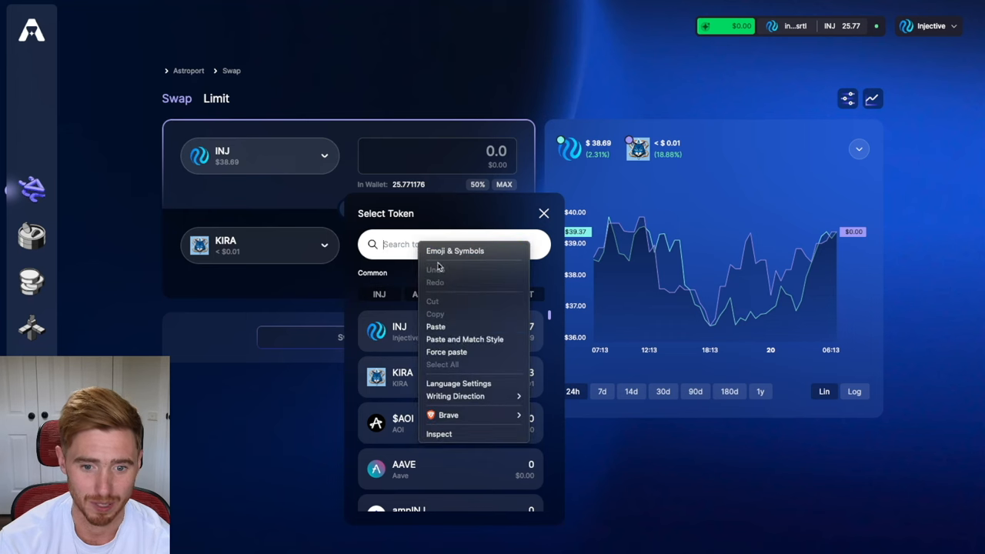
Set up a swap of 25.6 INJ into about 31,393 NINJA and bring up its confirmation summary
{"action": "left_click", "coordinate": [436, 326]}
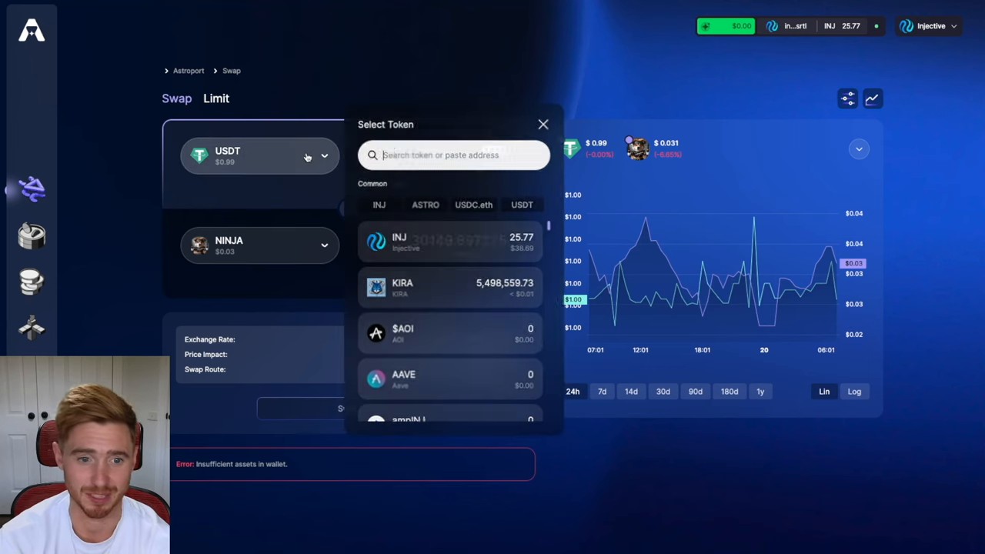
{"action": "left_click", "coordinate": [449, 240]}
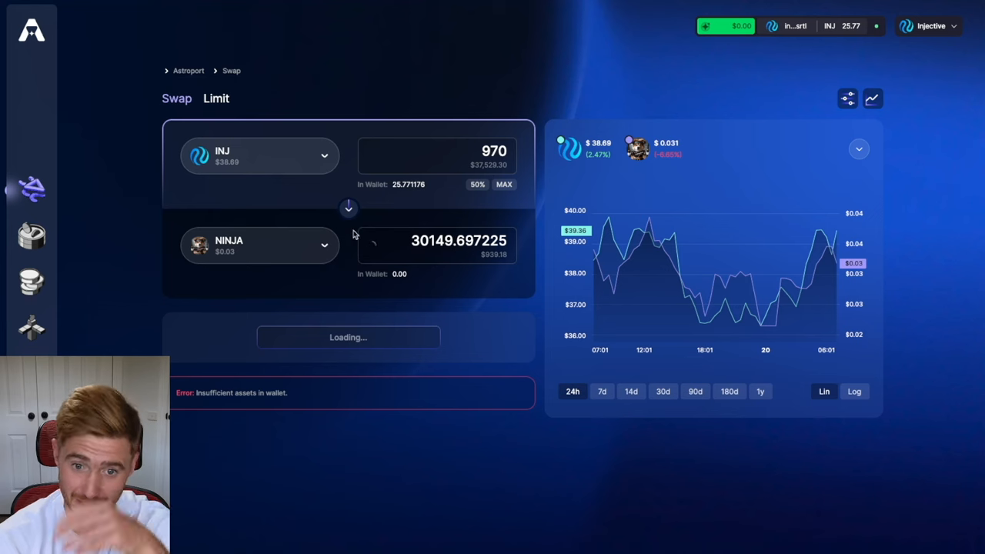
{"action": "left_click", "coordinate": [505, 185]}
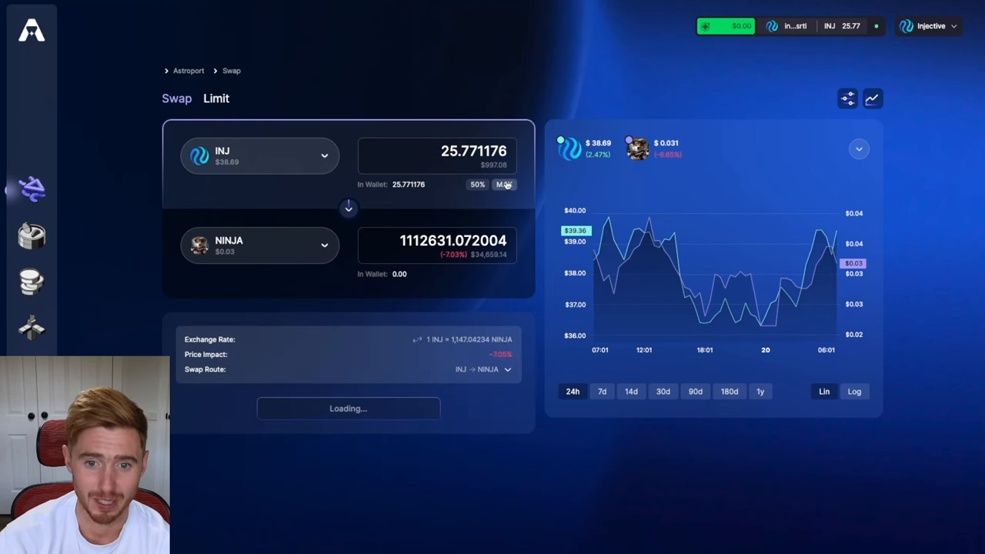
{"action": "left_click", "coordinate": [505, 185]}
{"action": "type", "text": "25.6"}
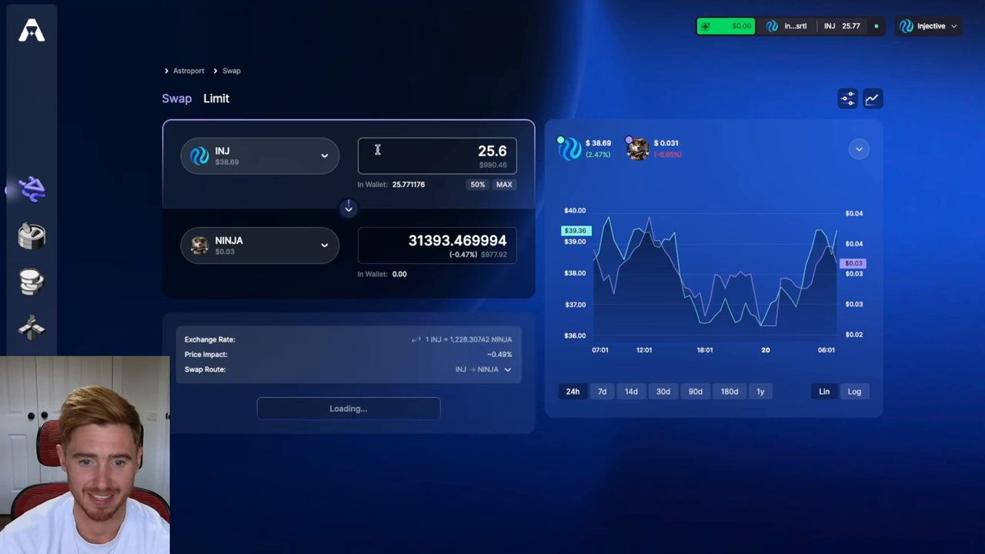
{"action": "left_click", "coordinate": [347, 409]}
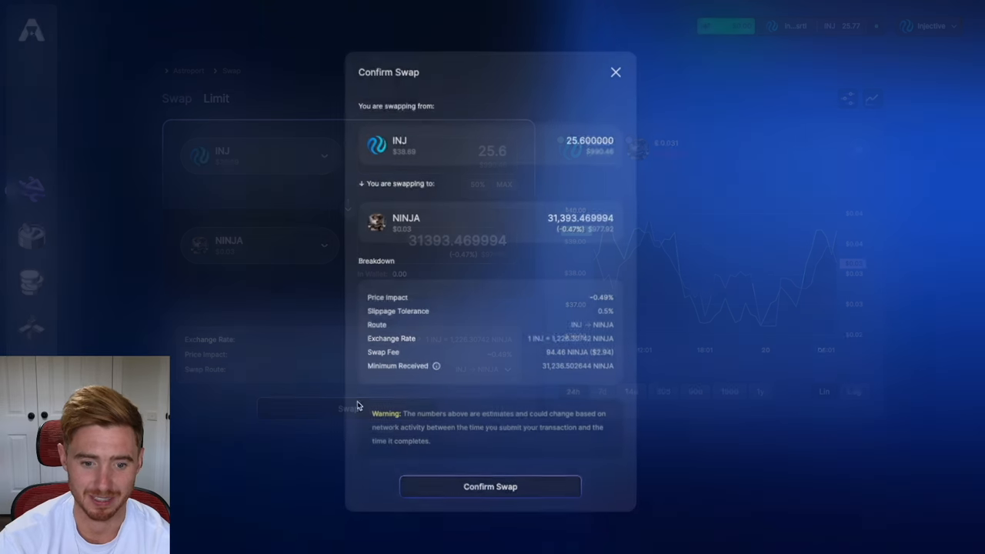